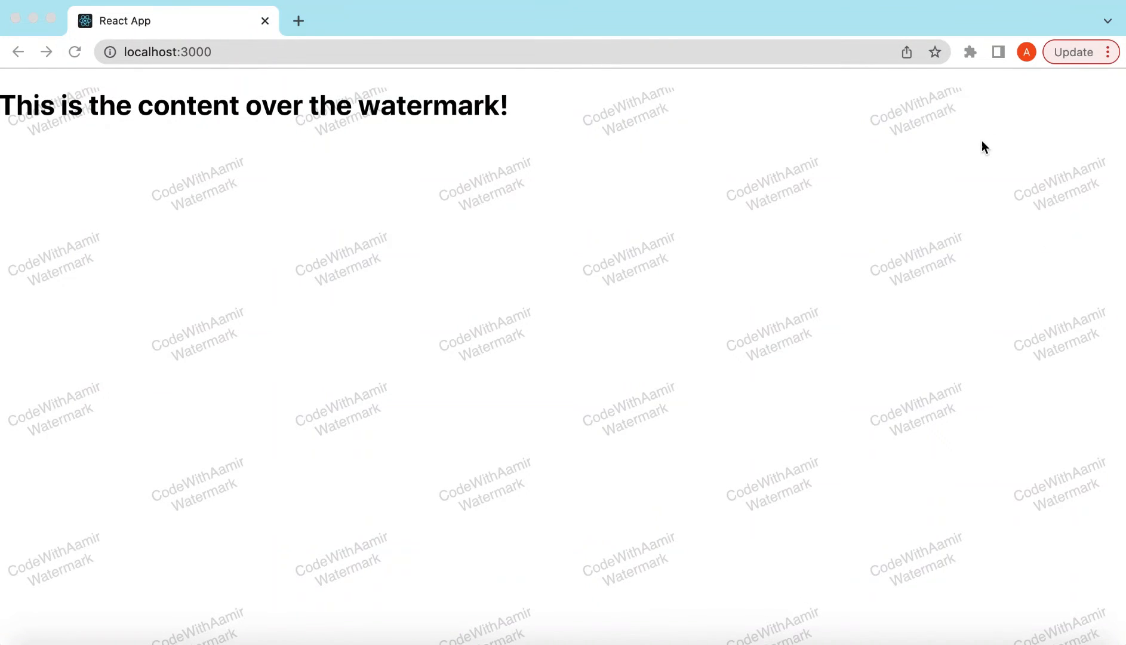
mouse_move(351, 322)
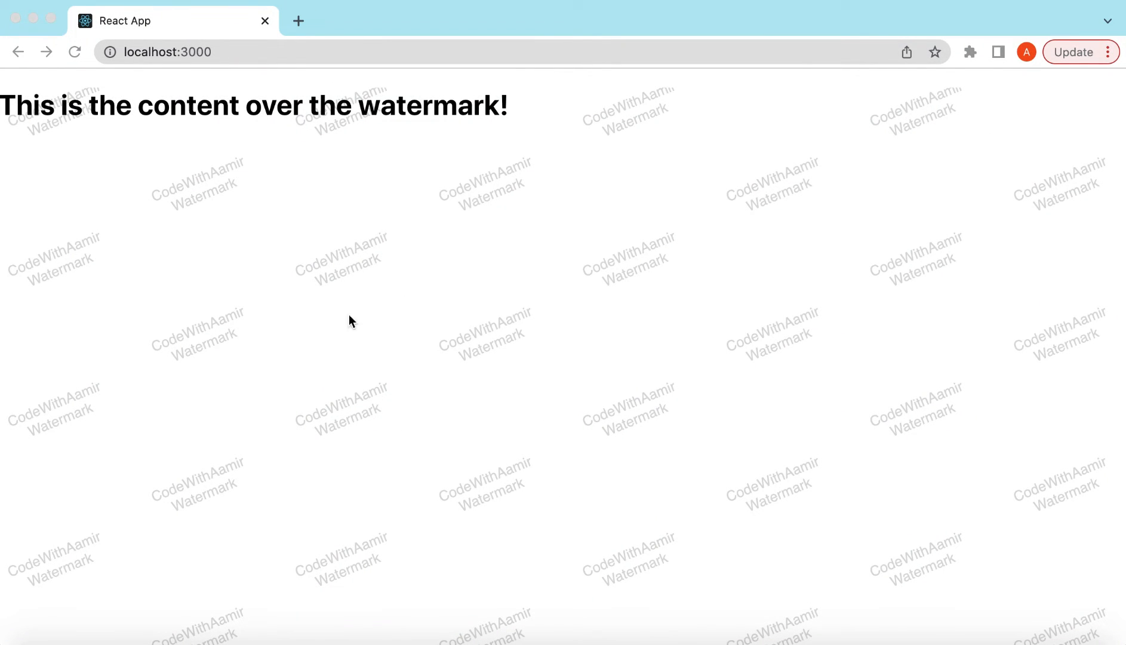
mouse_move(372, 113)
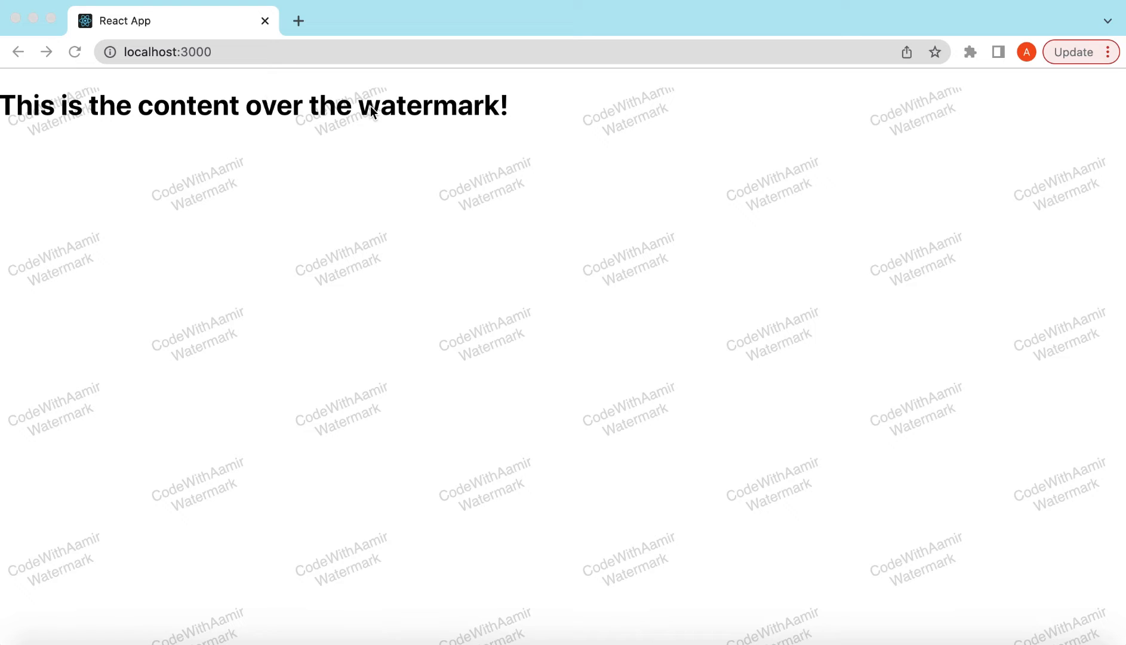
mouse_move(495, 182)
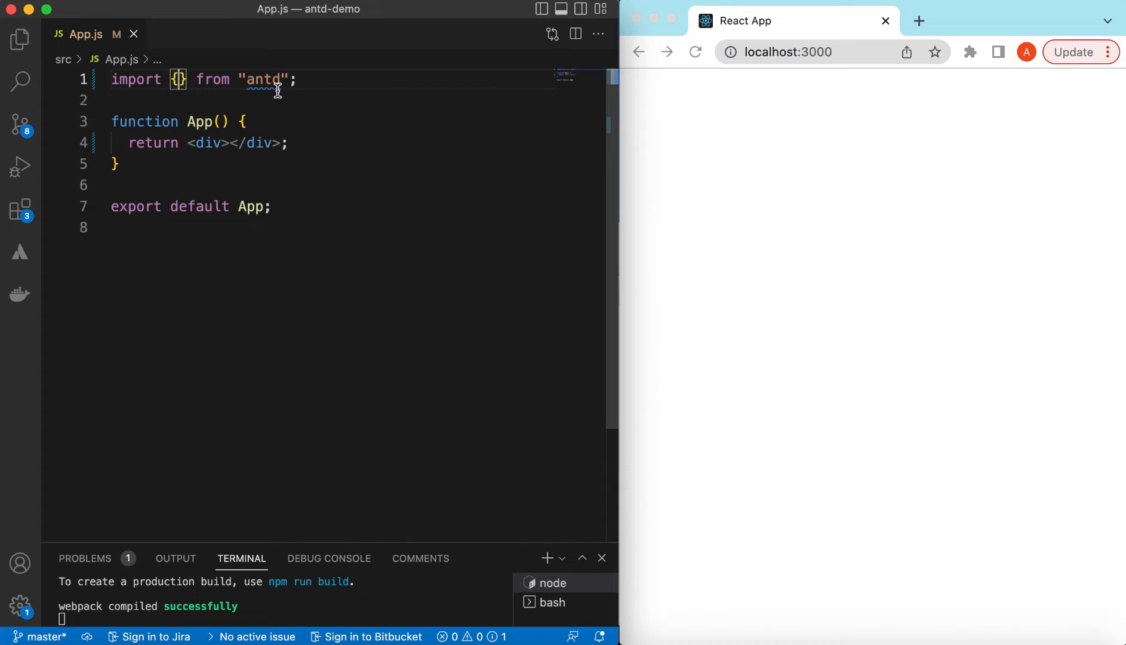
mouse_move(264, 79)
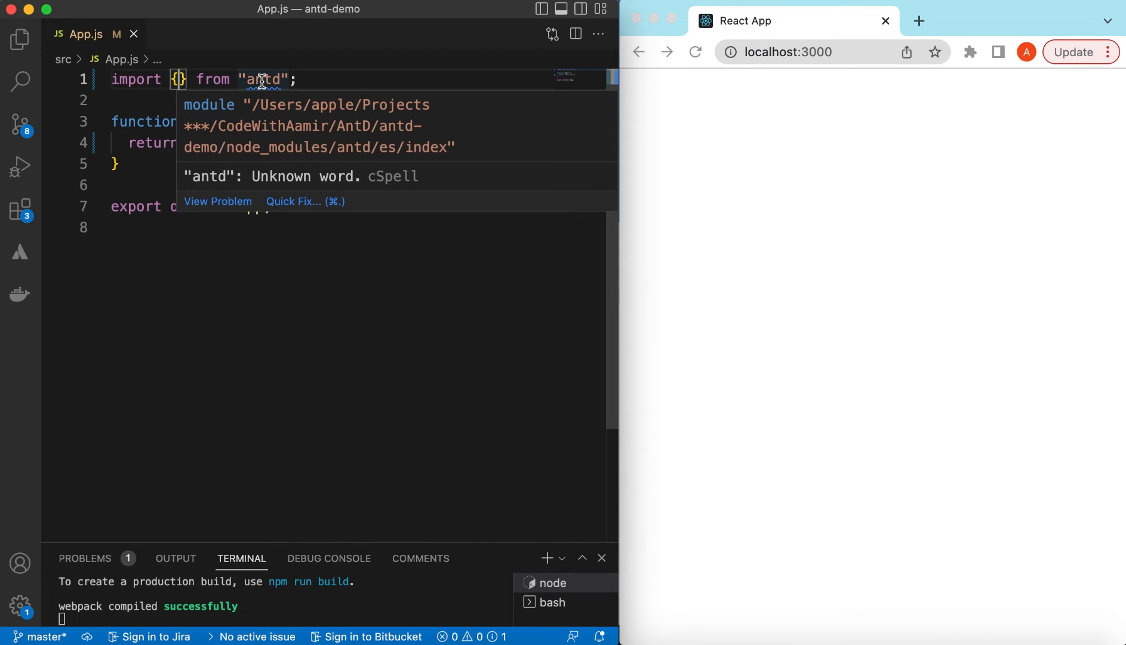
mouse_move(564, 132)
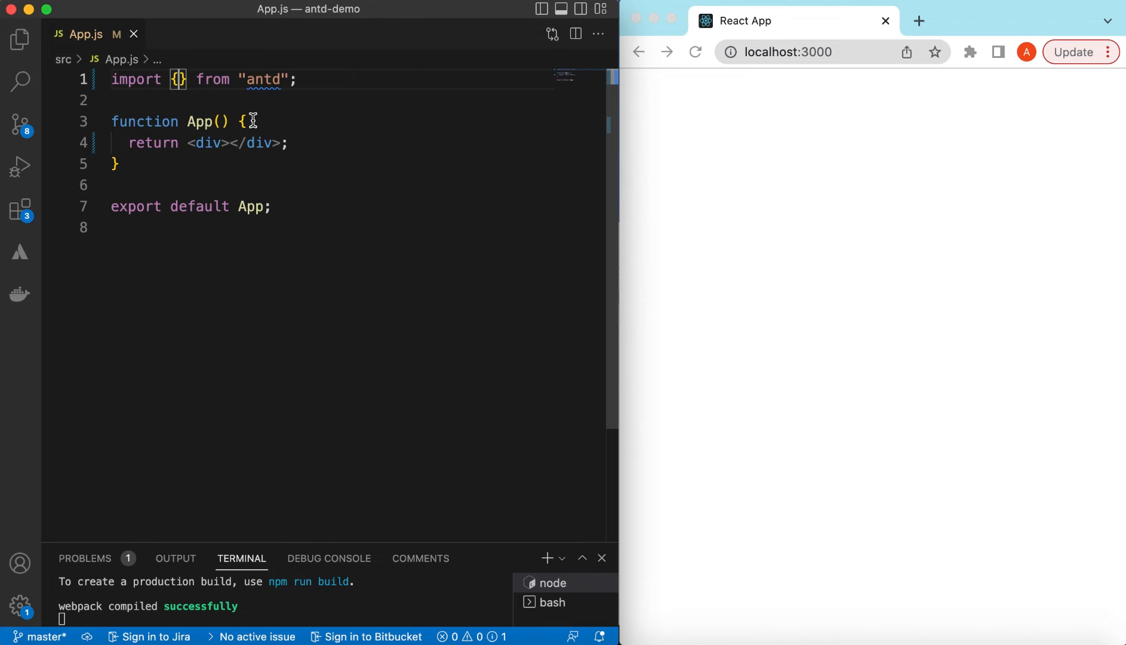
Add Watermark to the antd import and insert an empty <Watermark></Watermark> inside the div.
type("Wat")
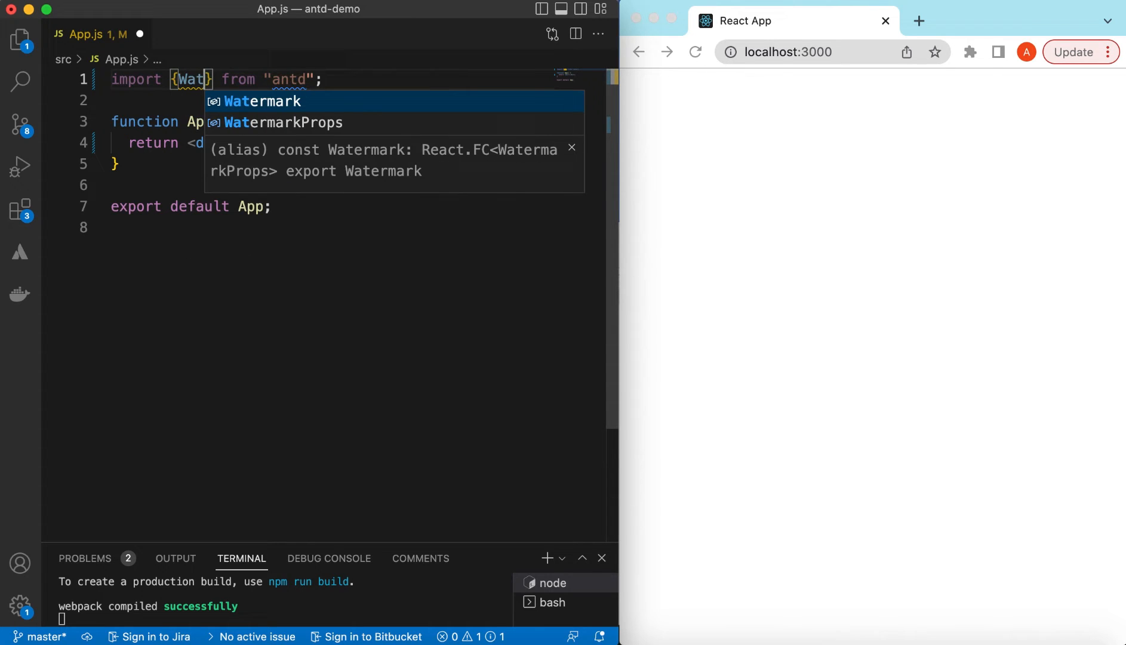
key("Tab")
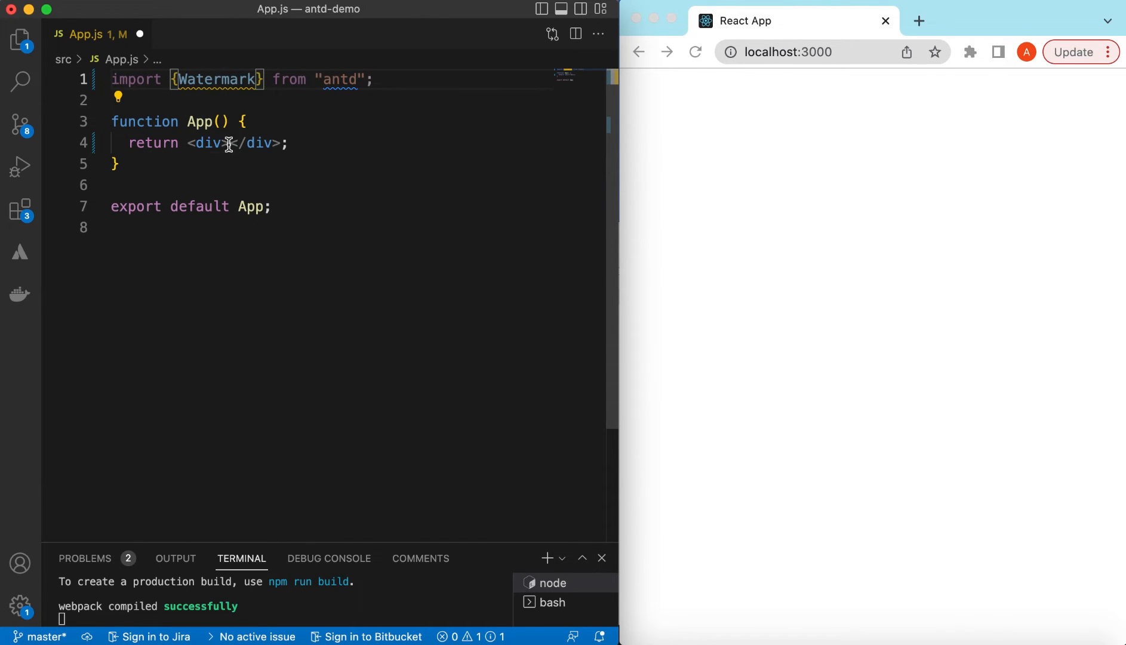
type("<Wat")
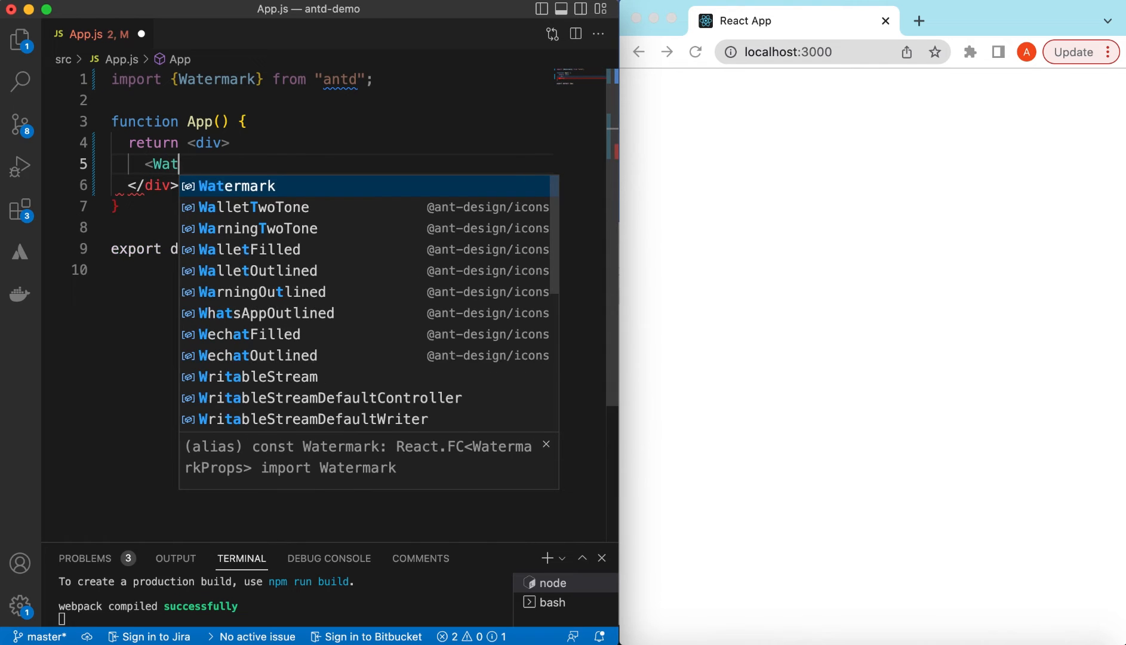
key("Tab")
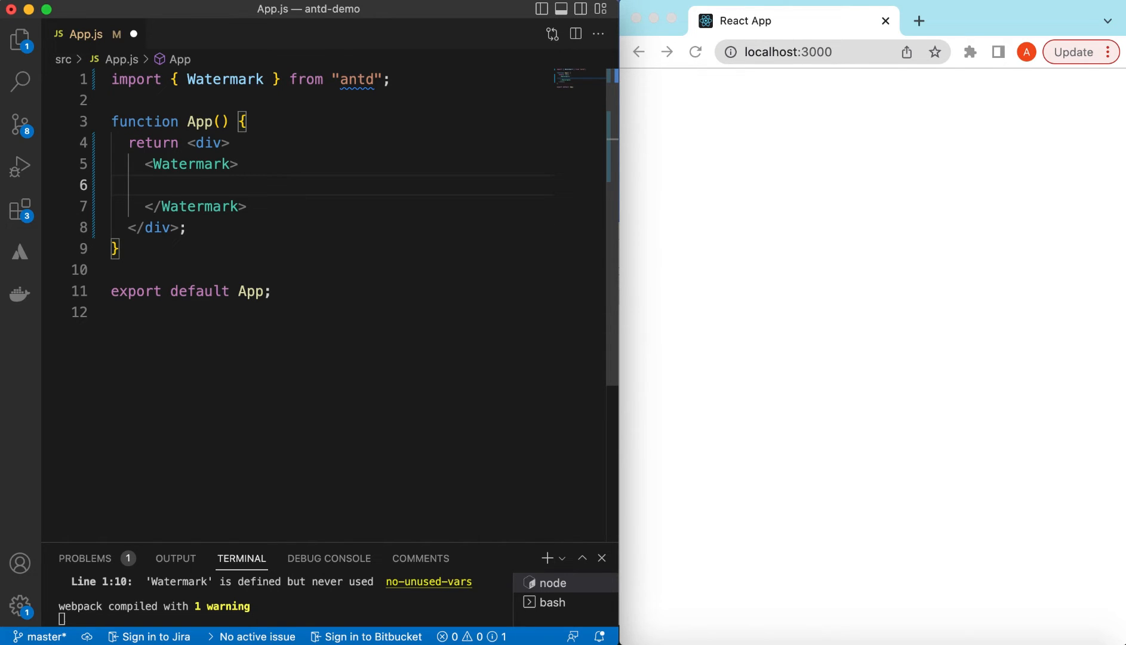
Add a div styled width 500, height 500 inside the Watermark.
type("<")
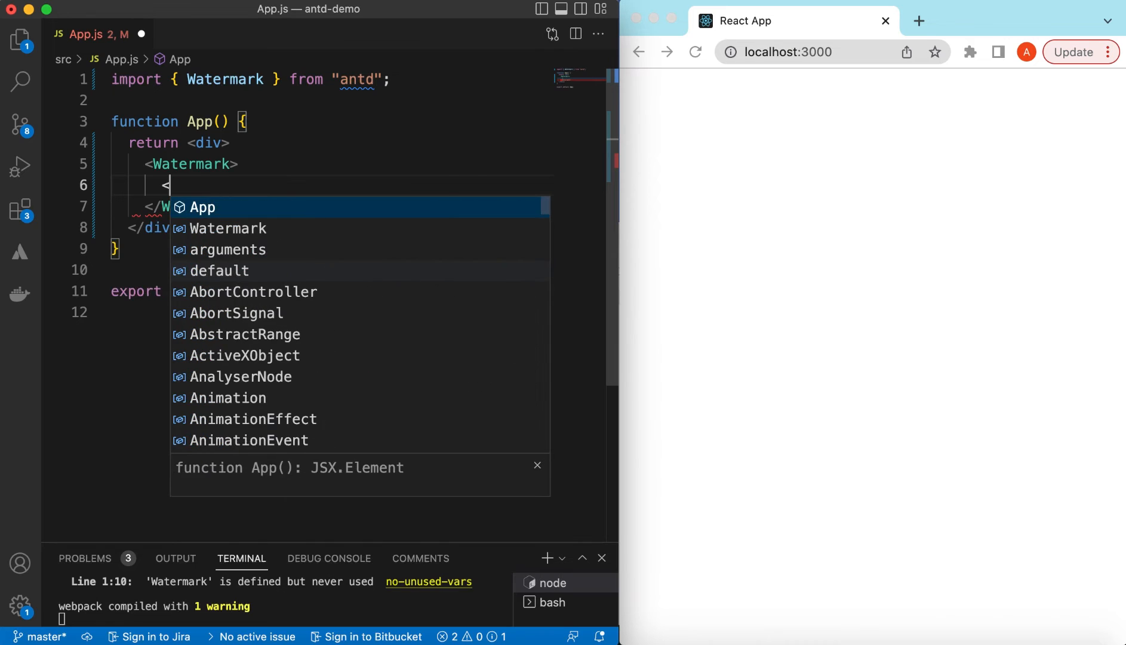
type("div")
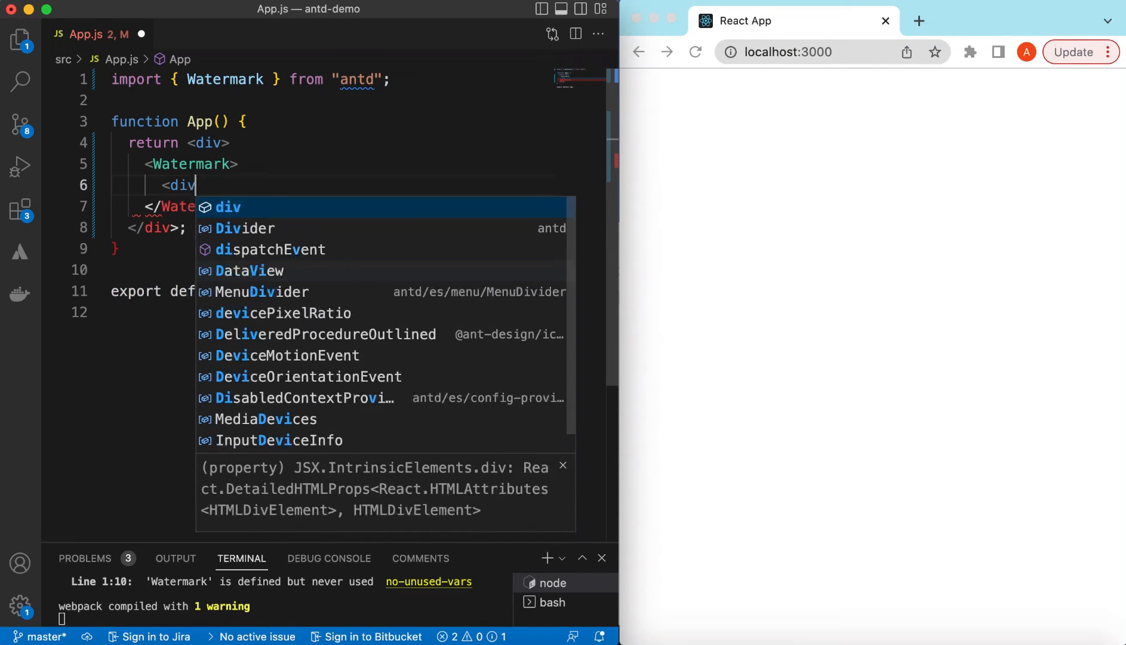
type("></div>")
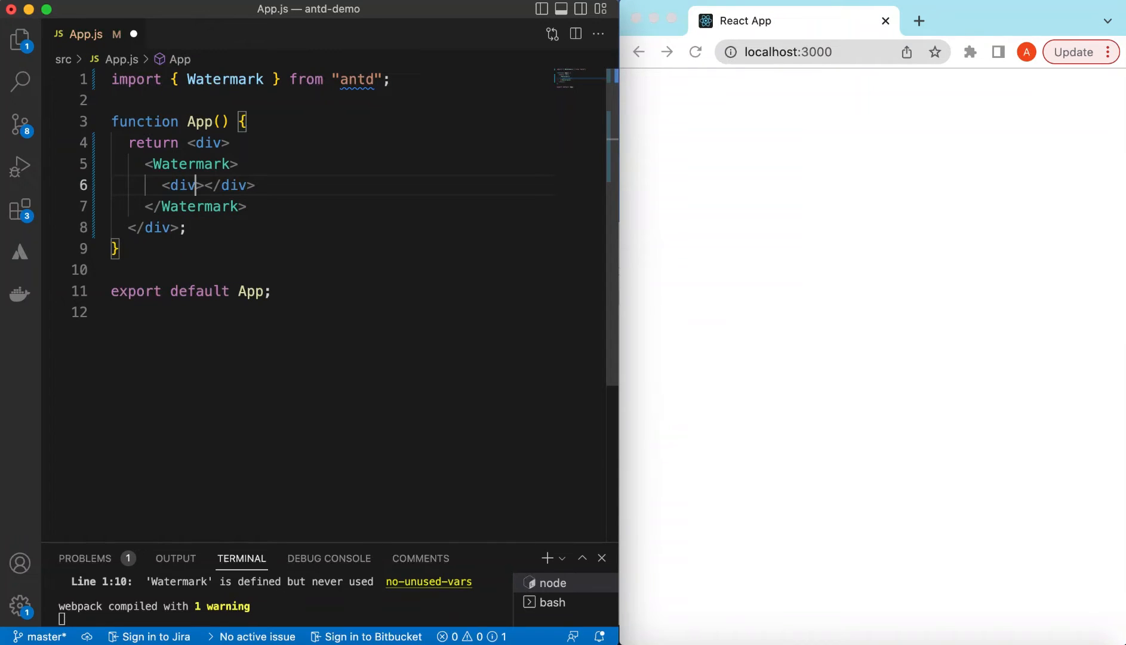
type("style={}")
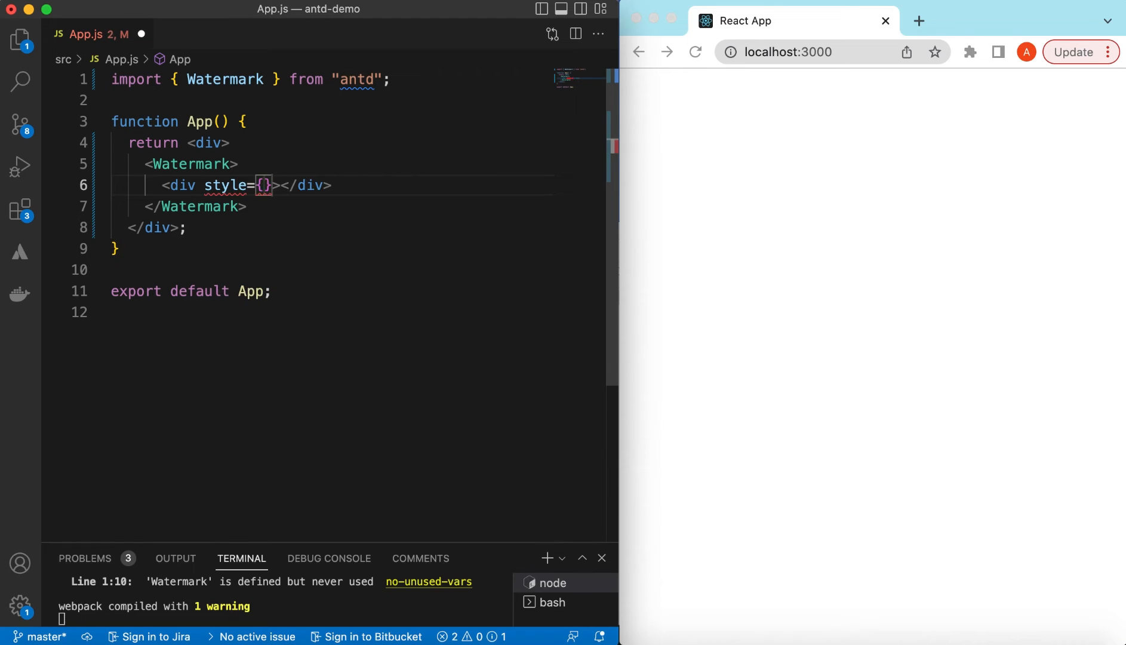
type("width:")
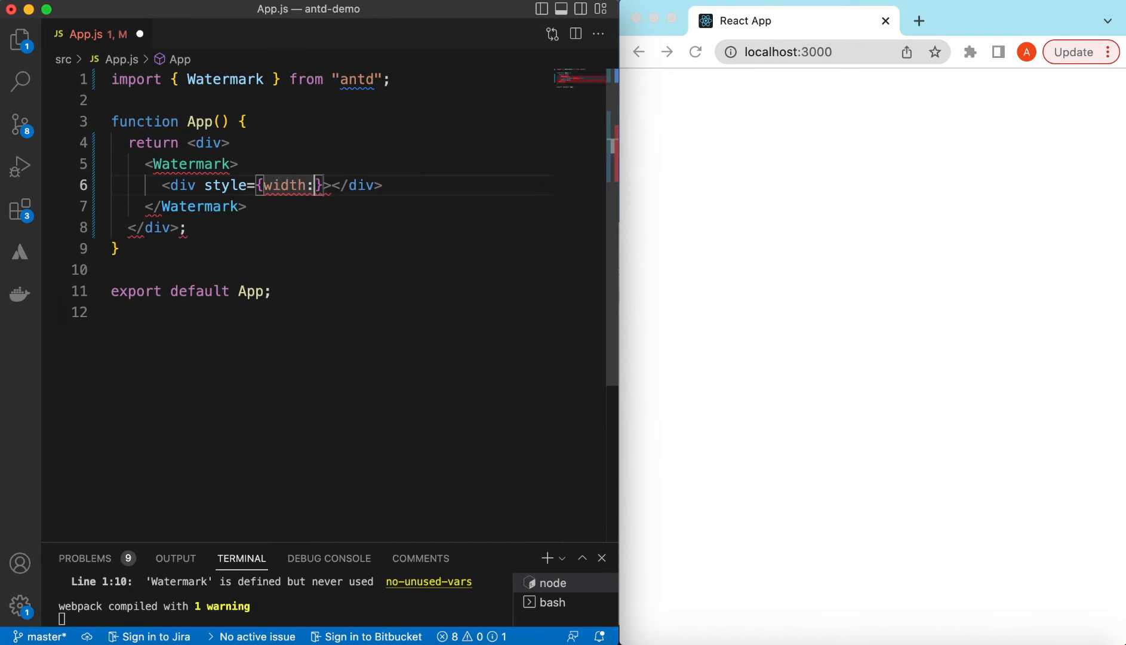
type("500,")
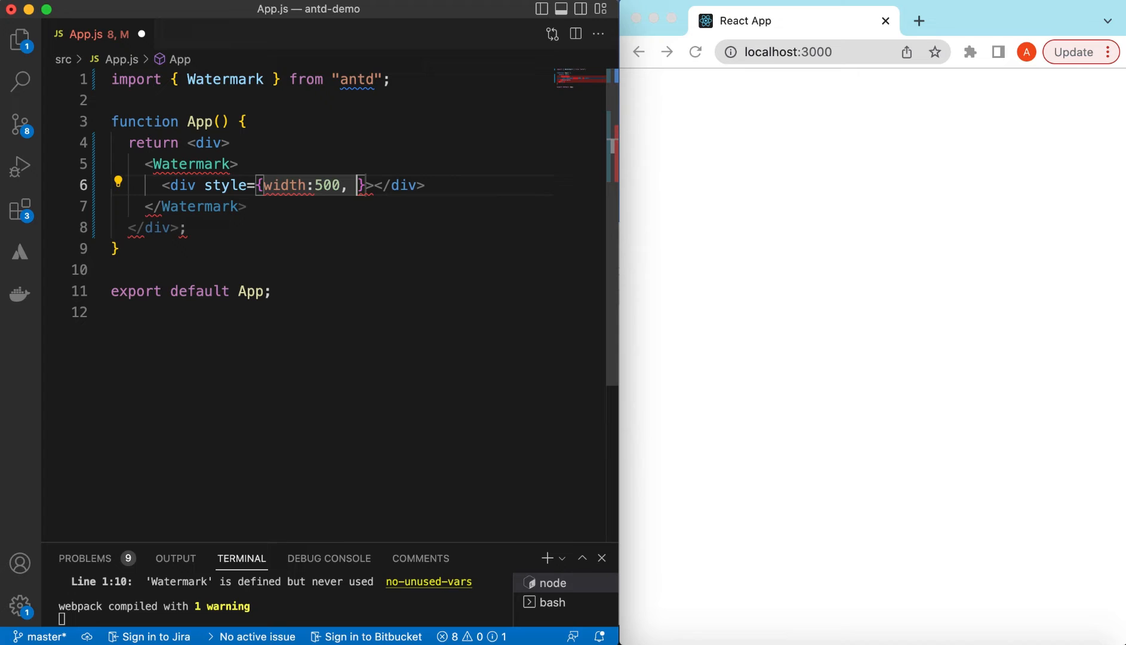
type("height:50")
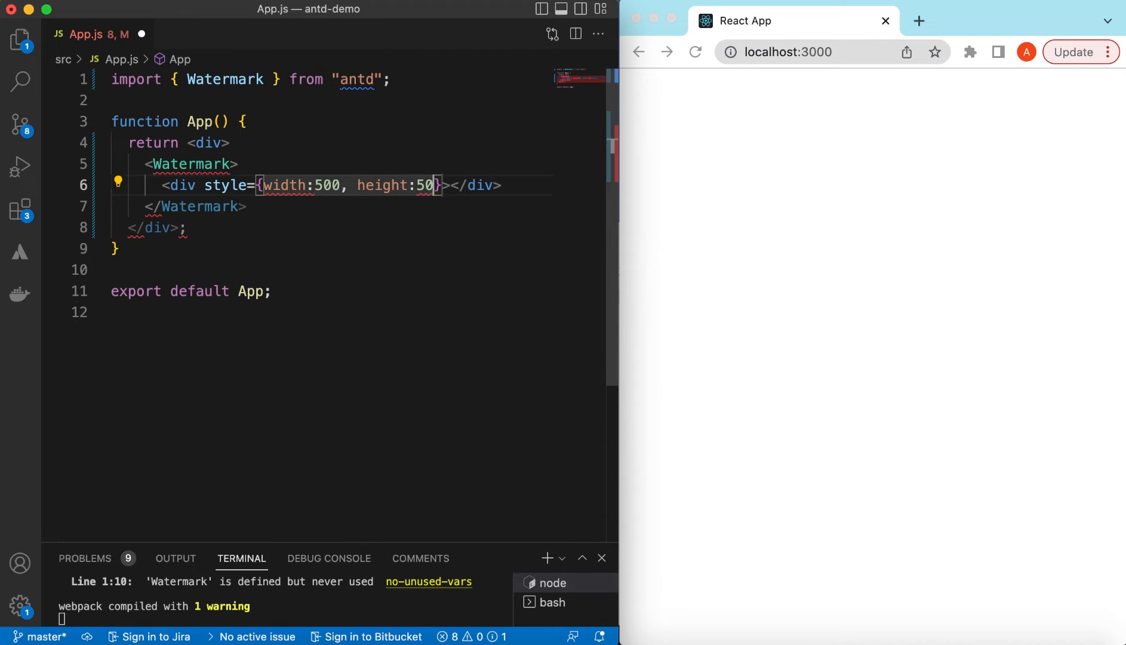
type("0")
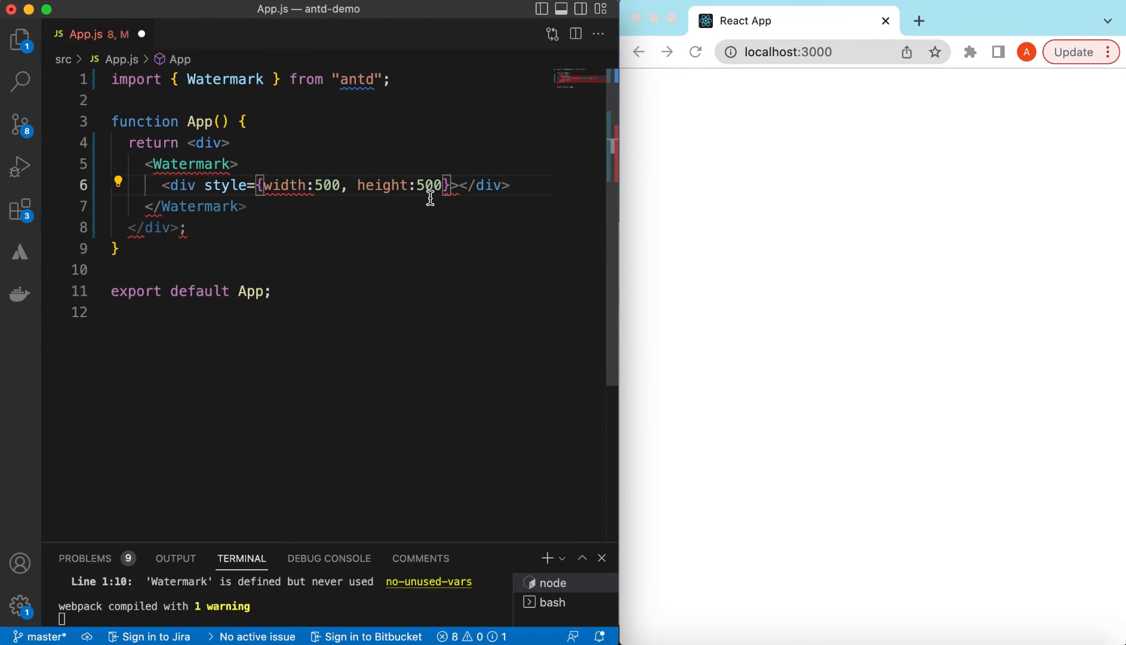
type("}")
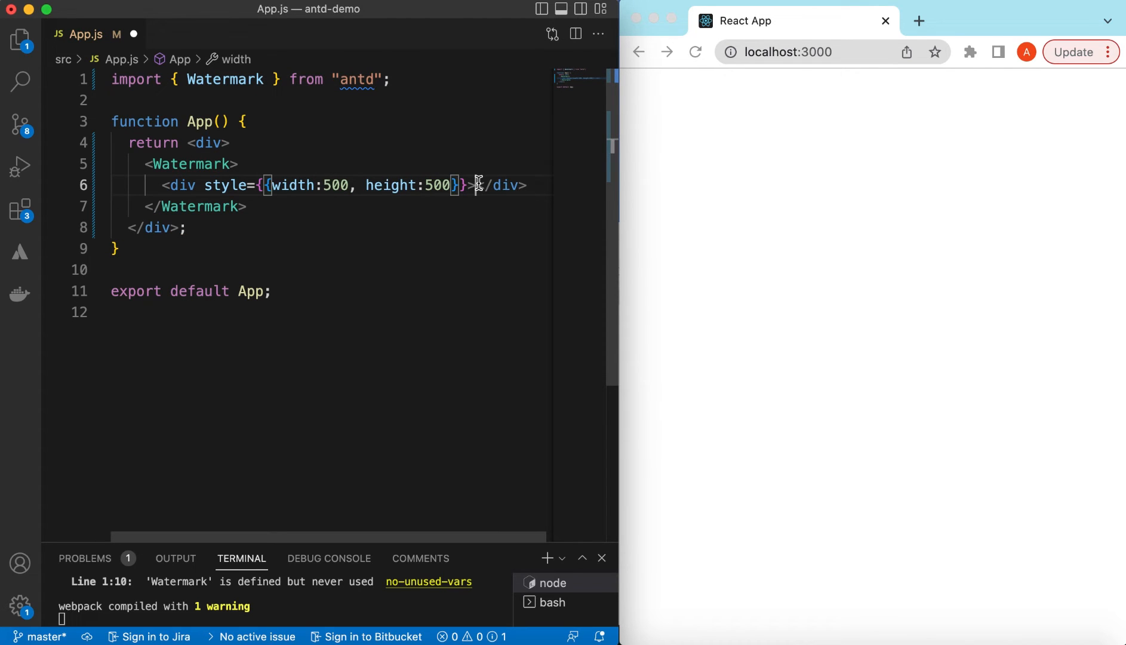
Fill the div with the text 'This is the content over the watermark!'.
type("THi")
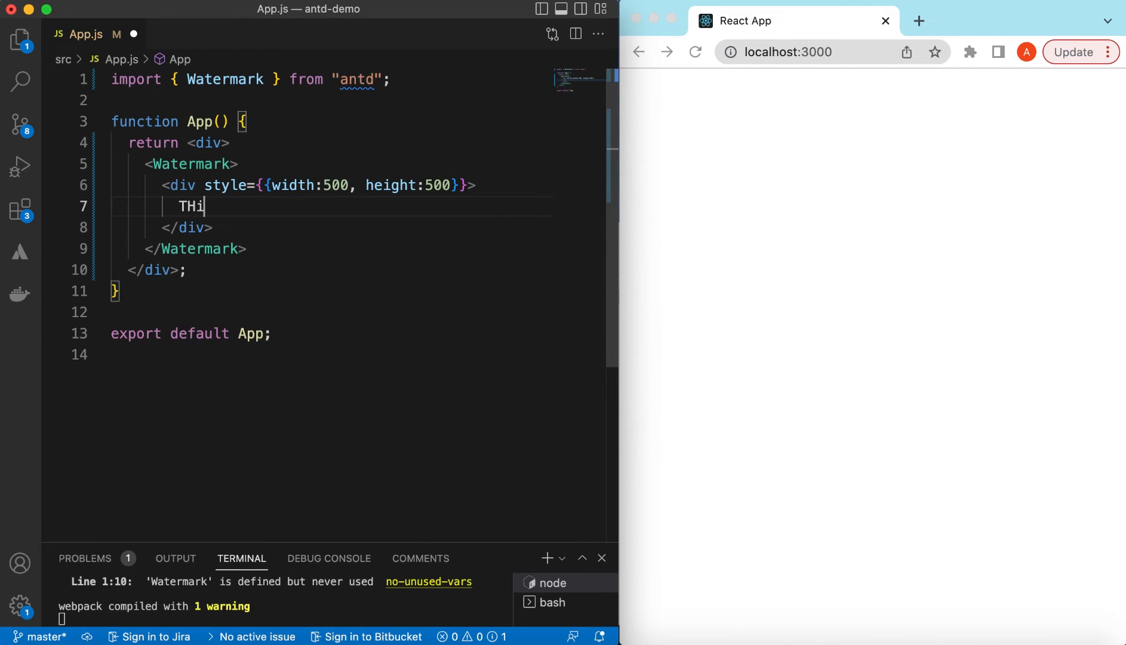
type("This is the")
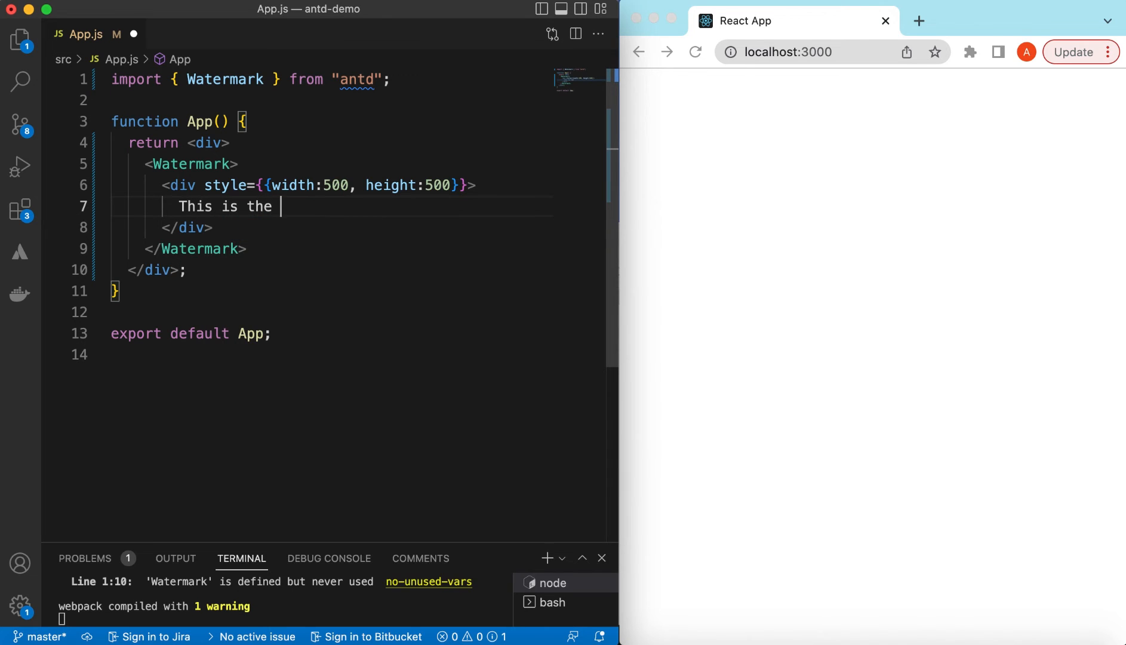
type("content on")
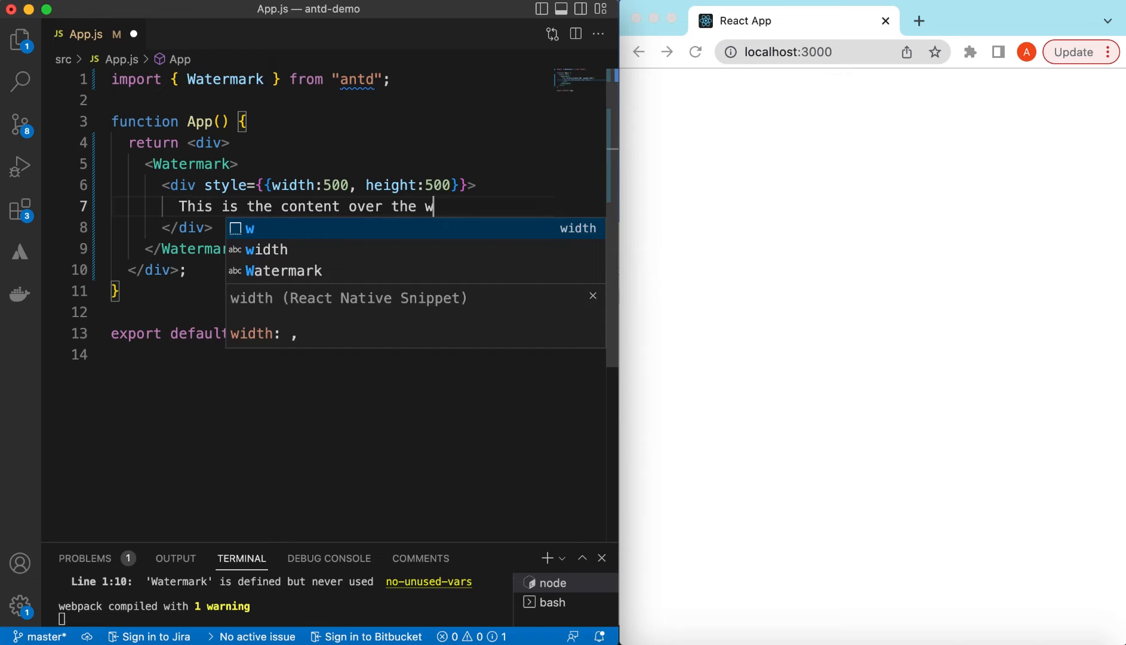
type("atermark!")
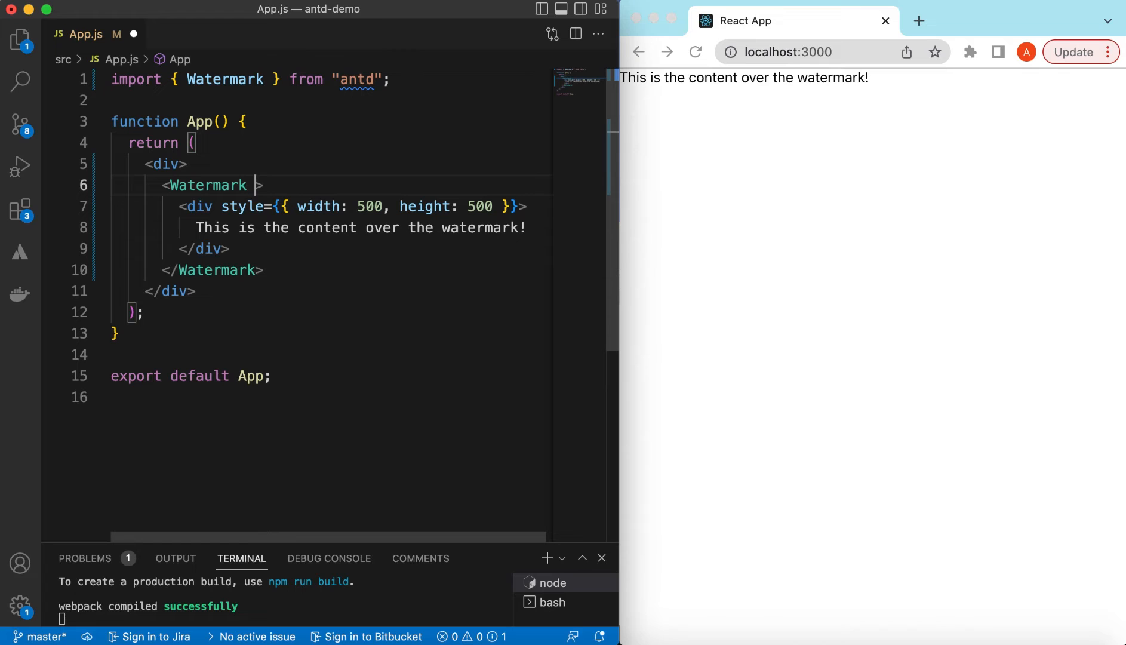
Add content="CodeWithAamir" to the Watermark component.
type("content={}")
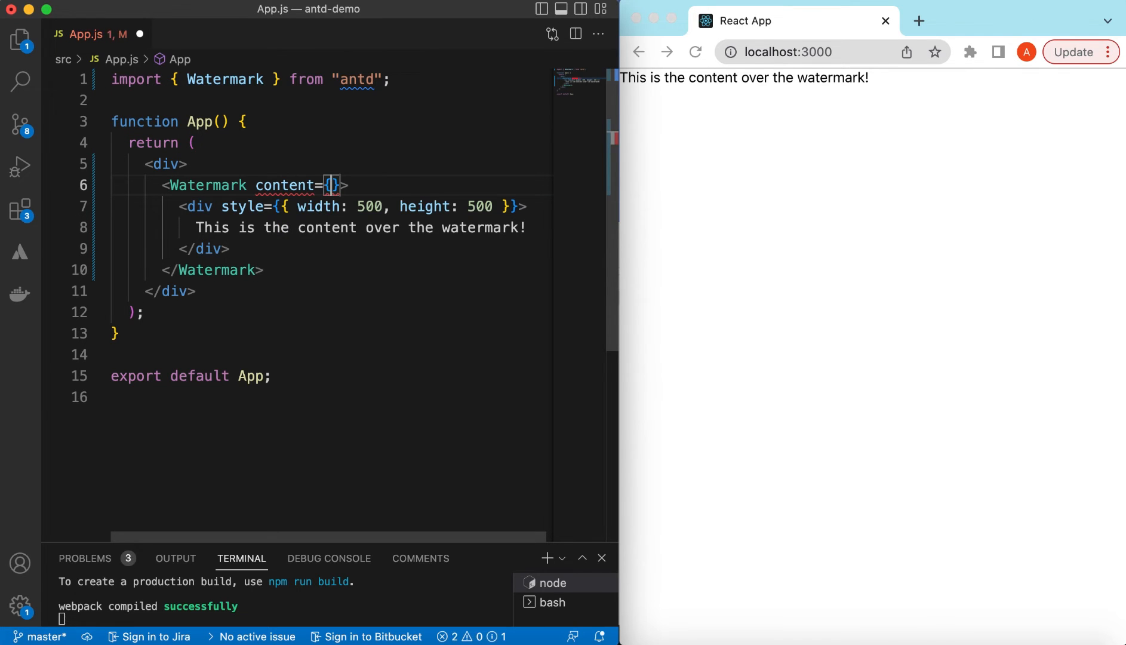
type("''")
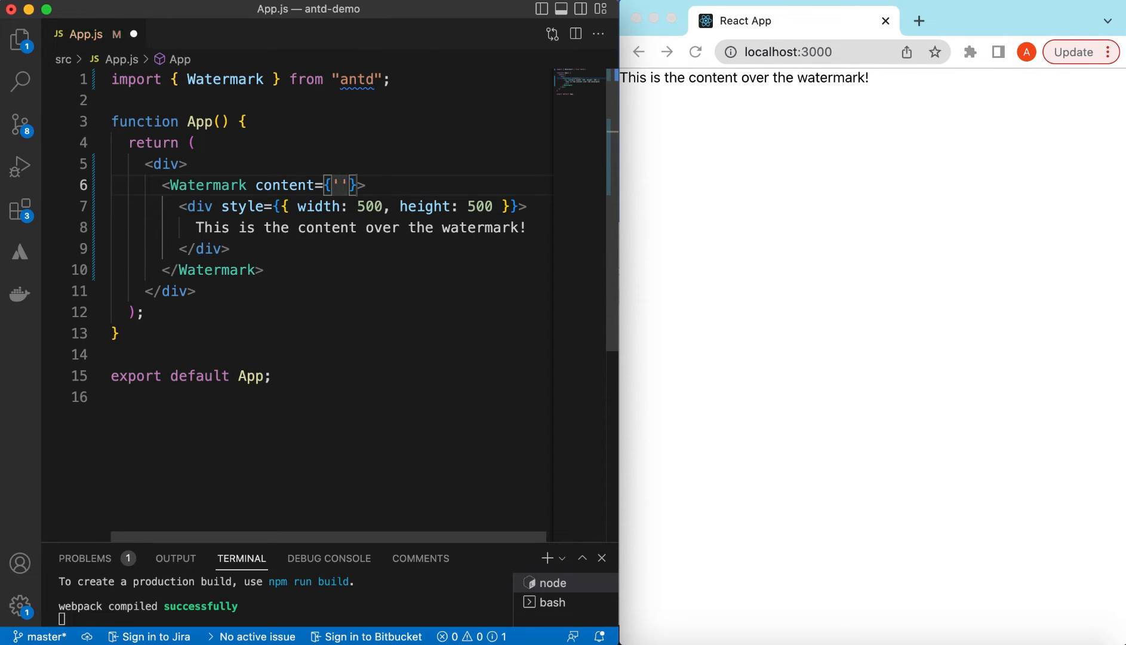
type("Code")
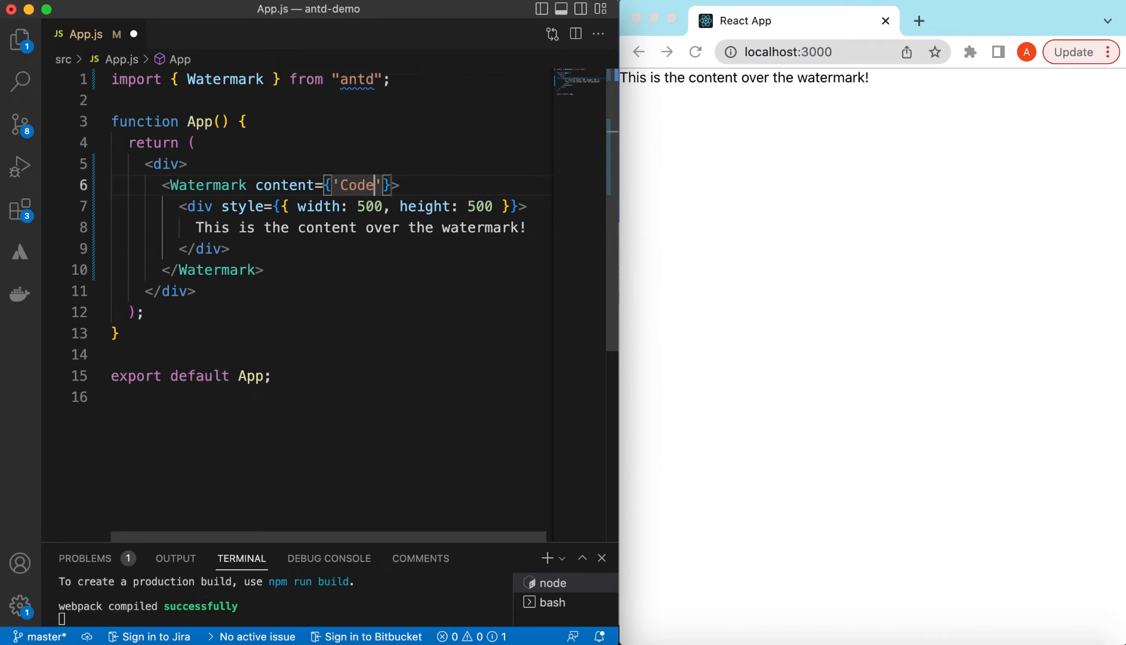
type("WithAamir\"")
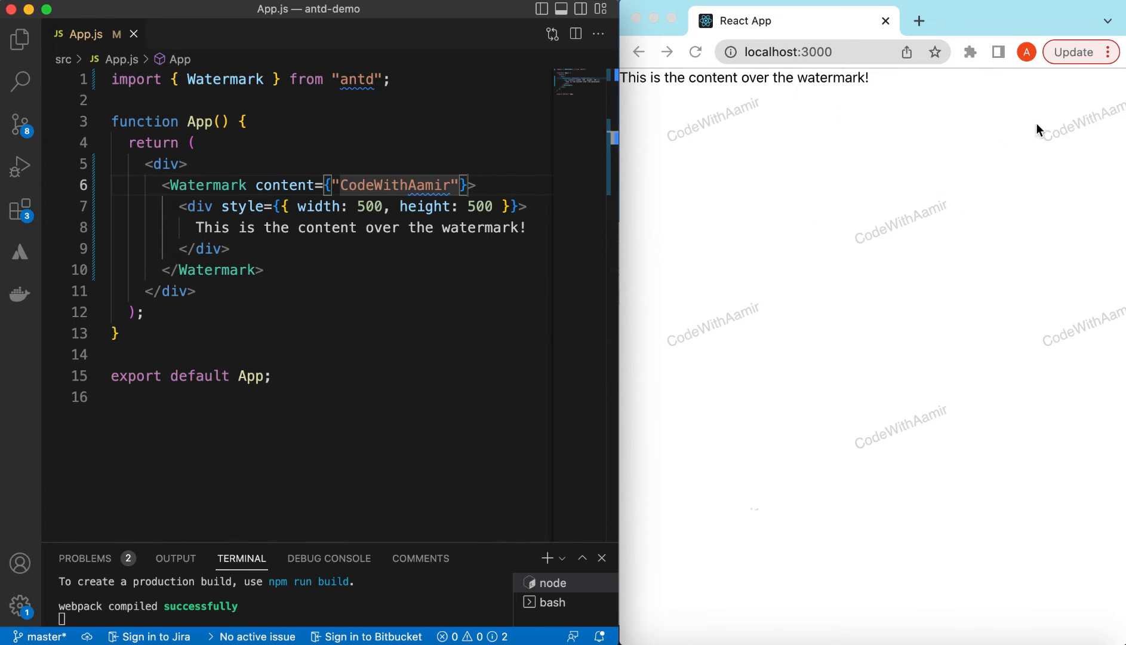
mouse_move(928, 350)
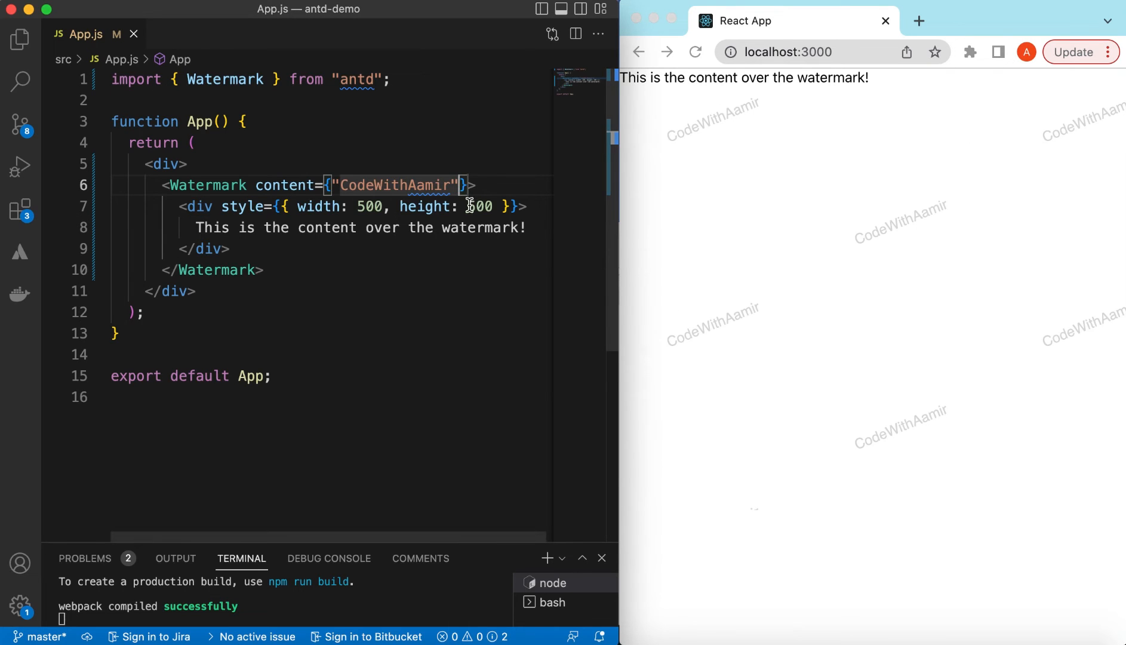
Add gap={[50, 50]} to the Watermark props.
type("gap")
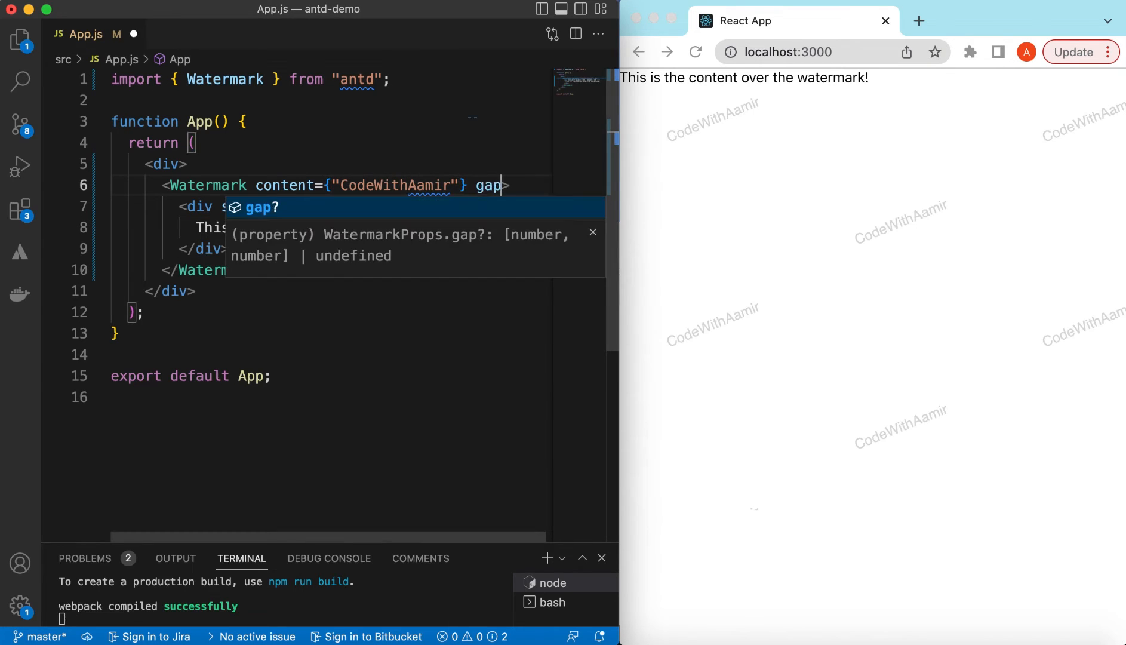
type("={}")
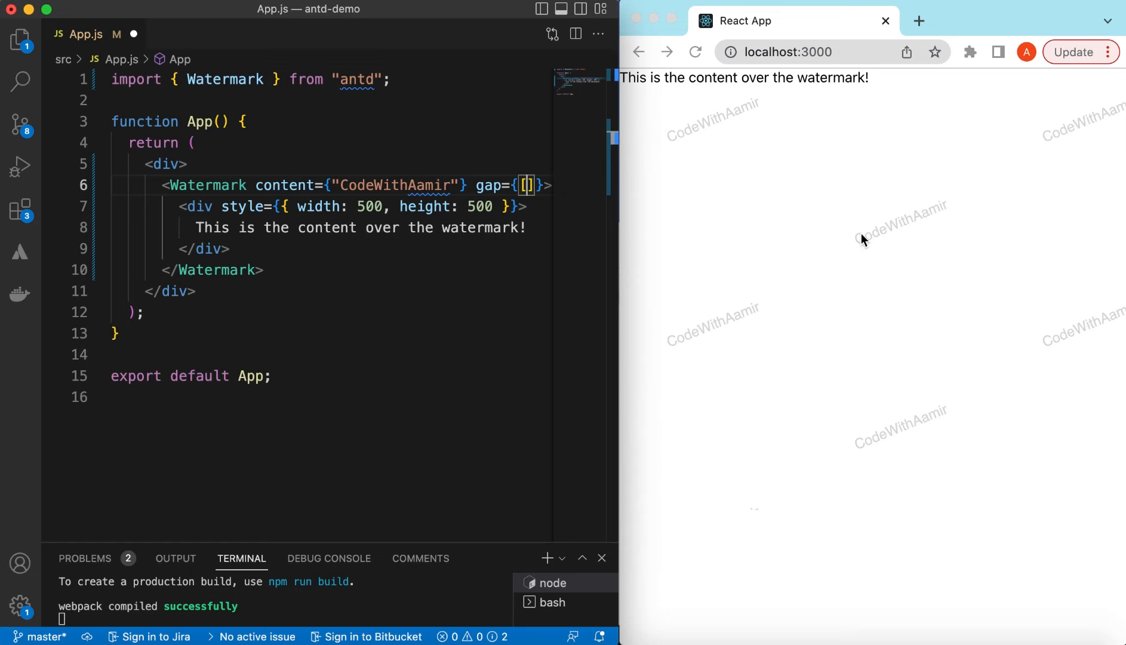
type("50, 50")
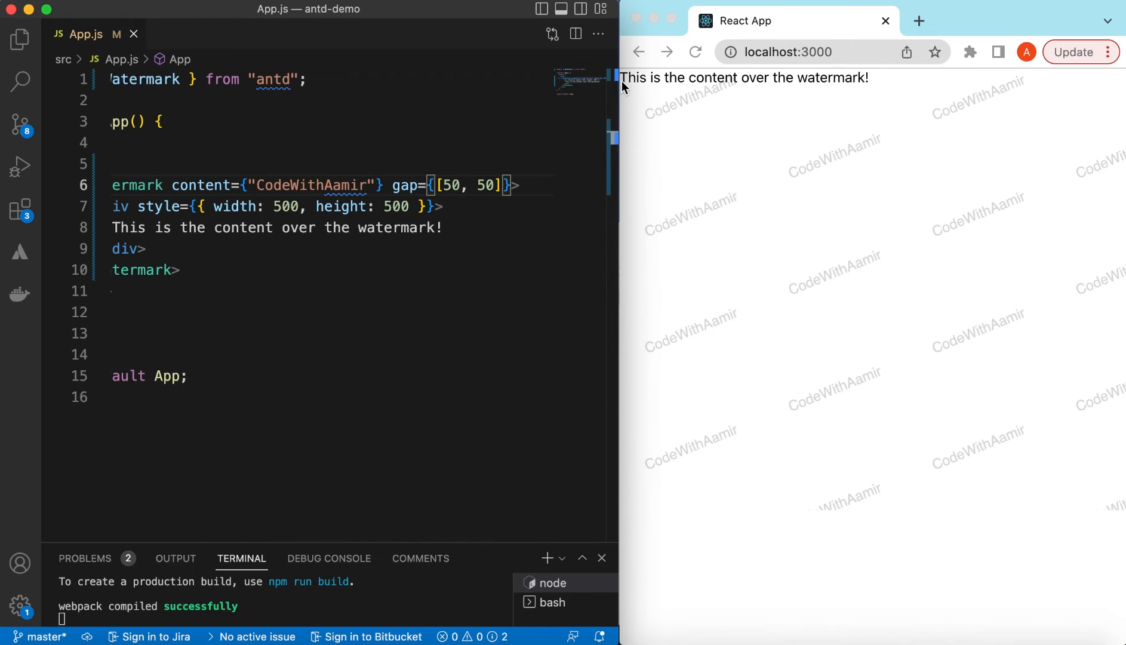
mouse_move(670, 111)
type(" offset={[")
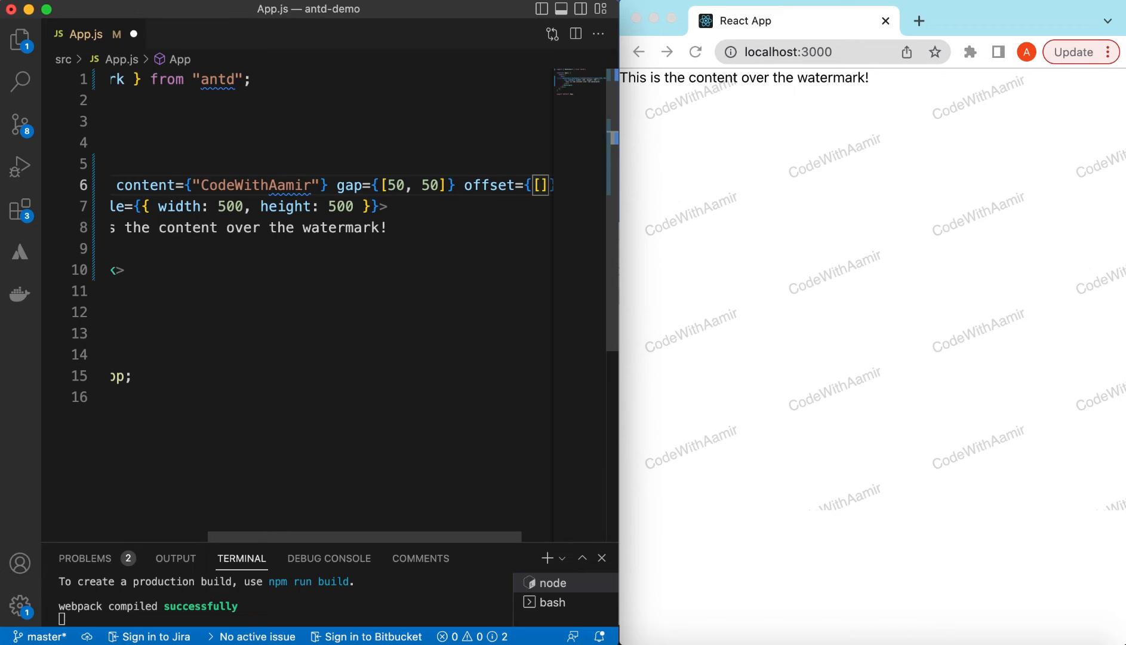
Set the Watermark offset to [10, 10].
type("0, 0")
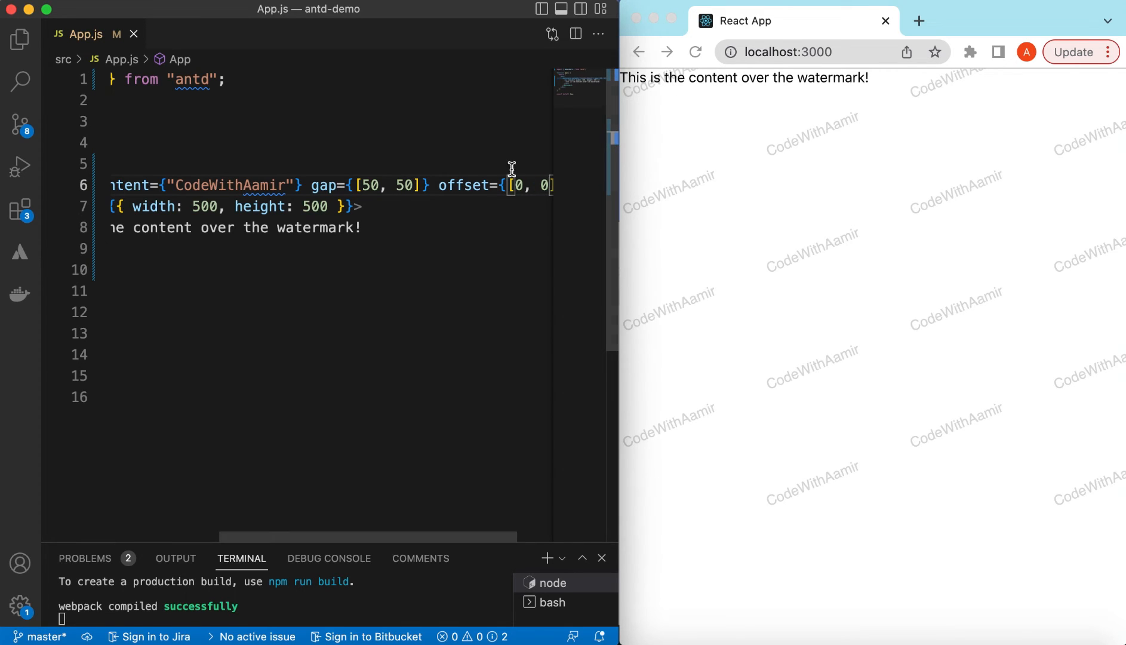
type("10")
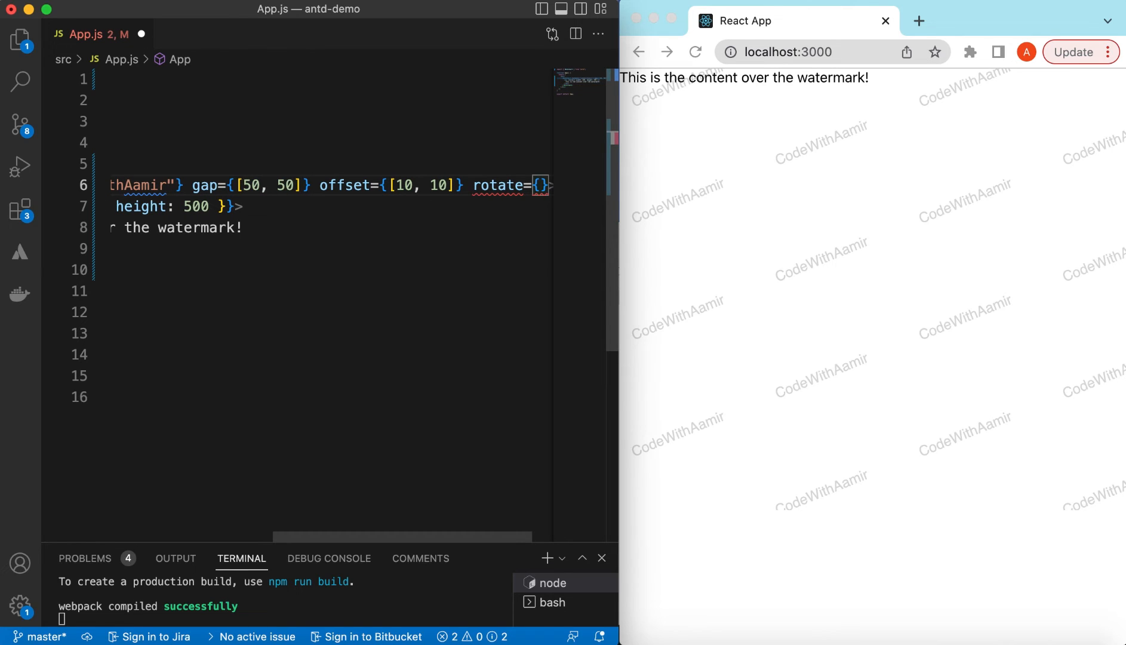
Set the Watermark rotate prop to -22, after trying -90.
type("{-45")
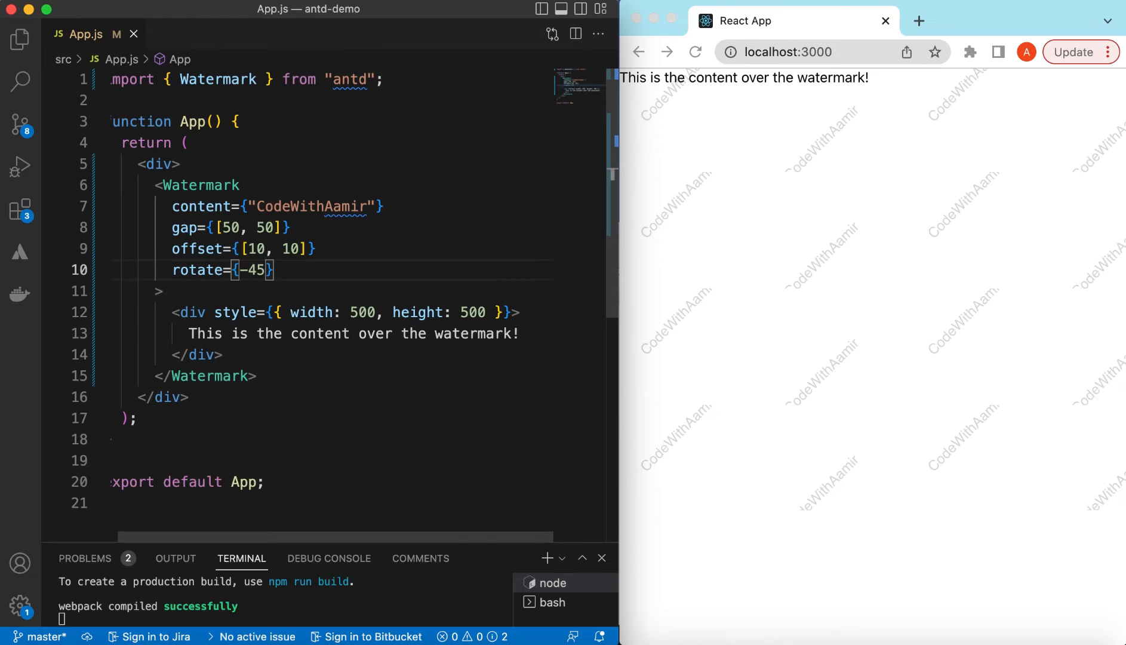
type("90")
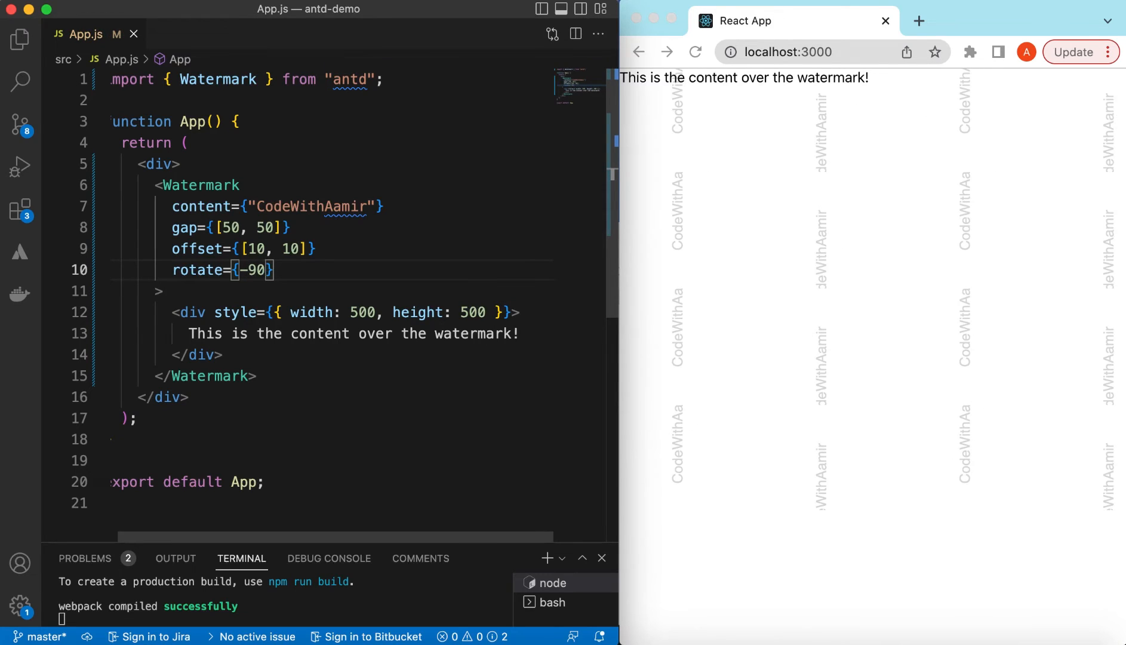
key("Backspace")
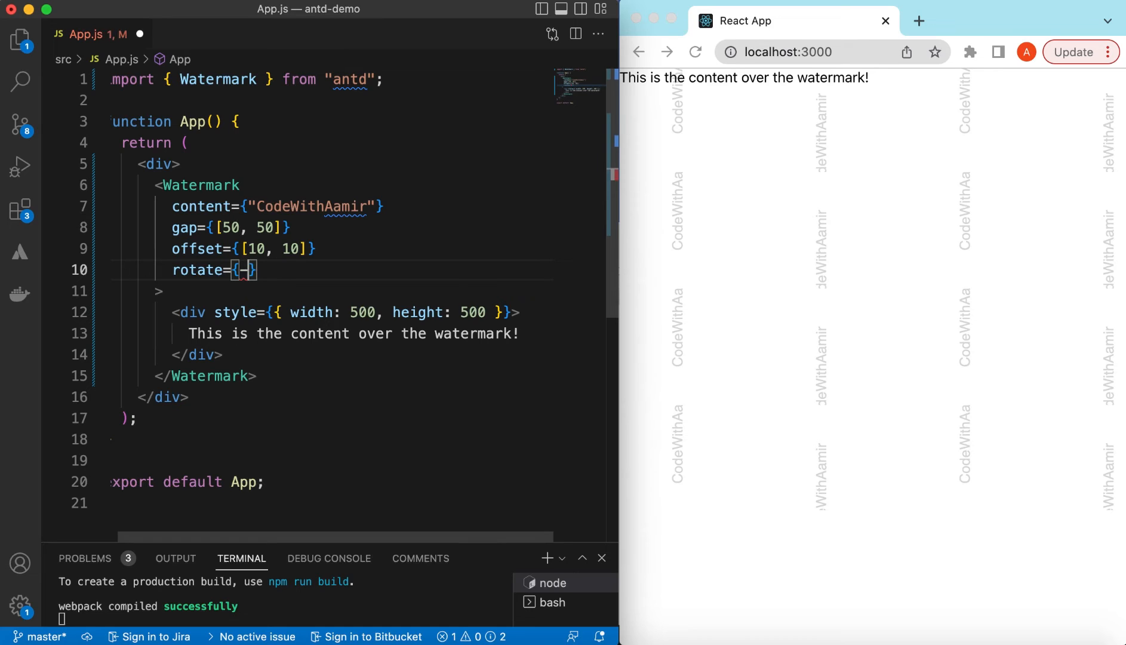
type("22")
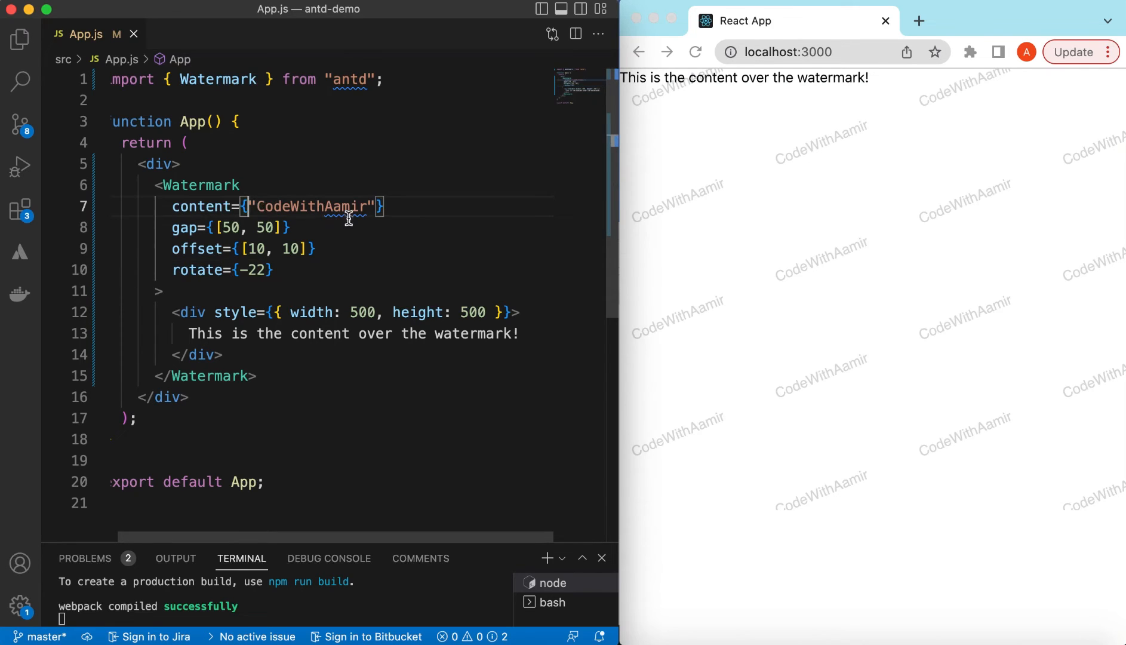
mouse_move(301, 221)
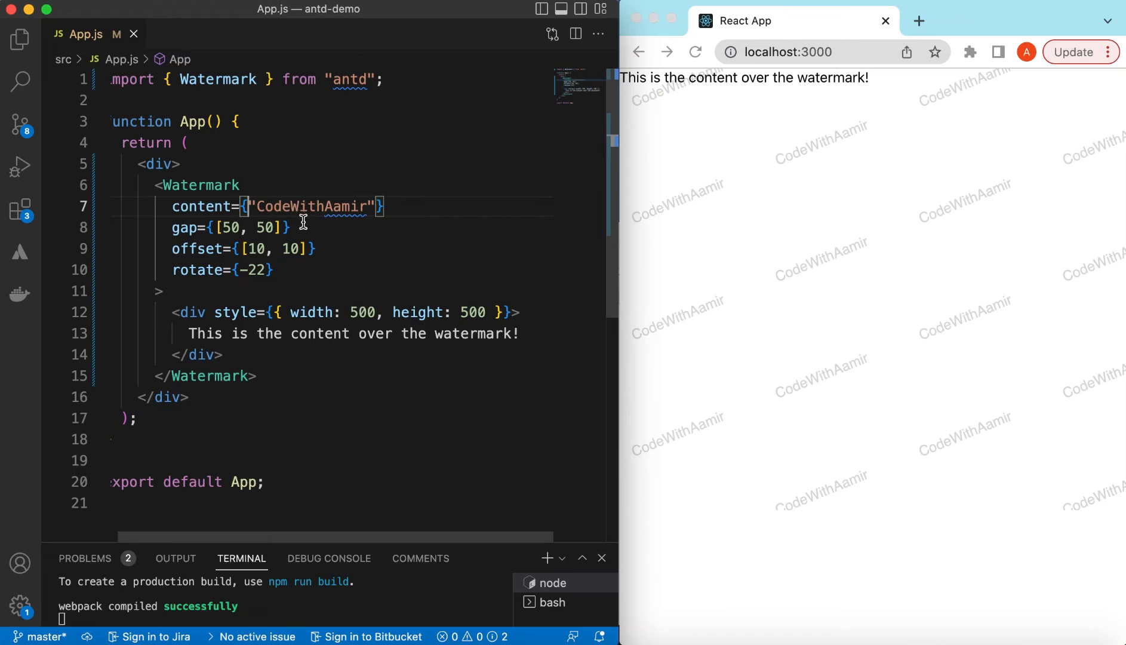
Change content to the array ["CodeWithAamir", "Watermark"].
type("[")
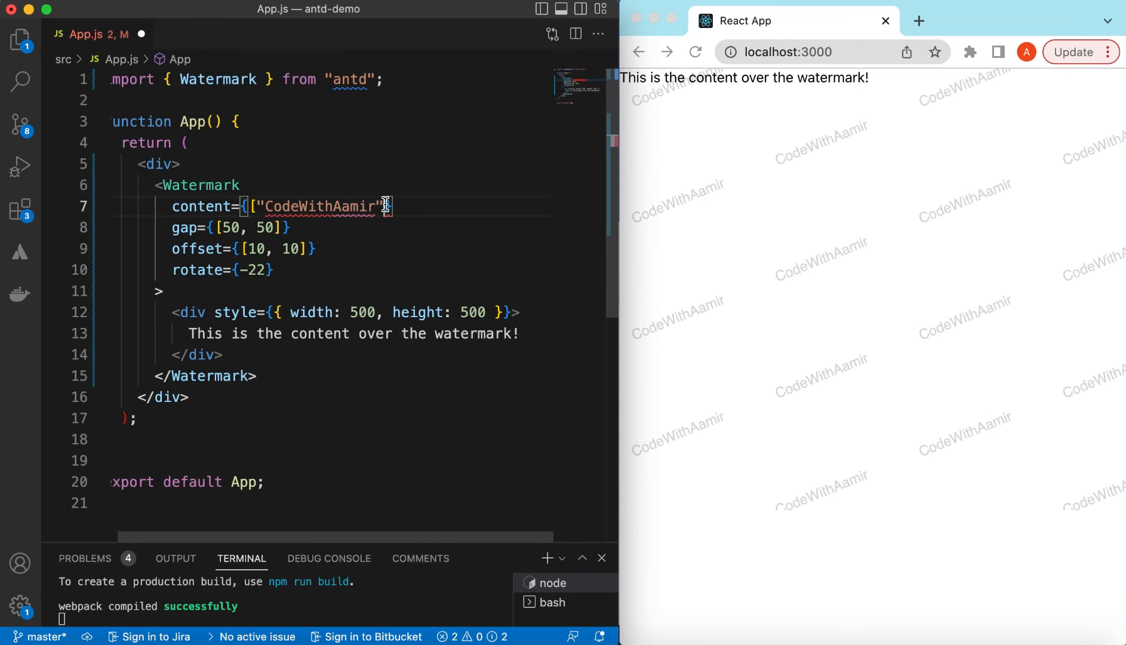
type(",")
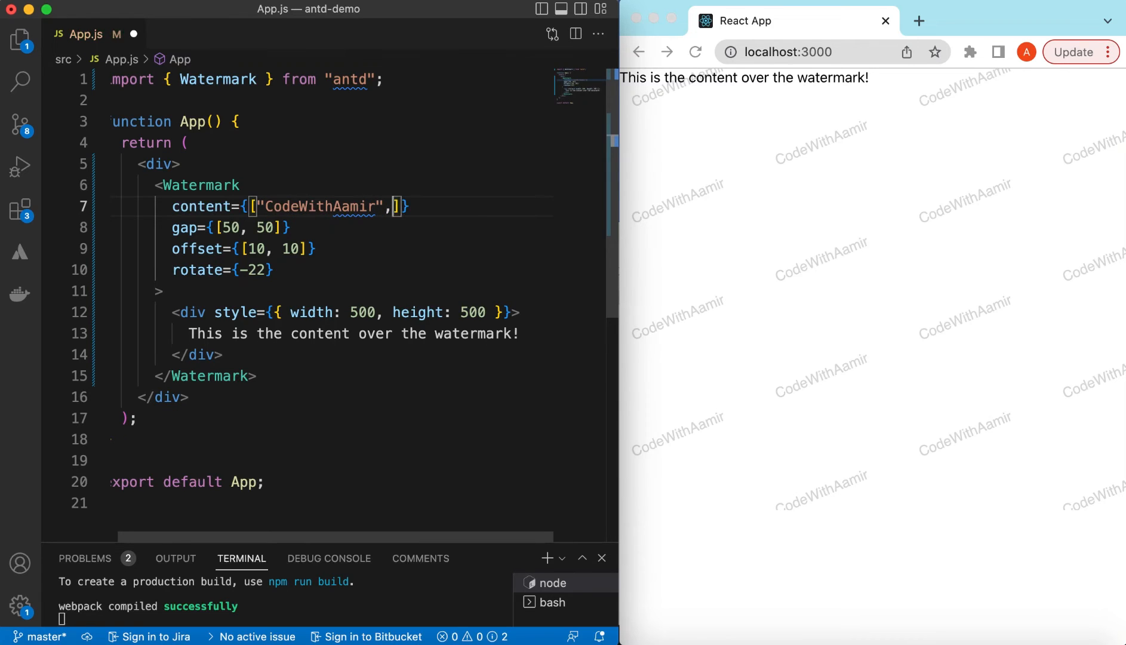
type("\"\"")
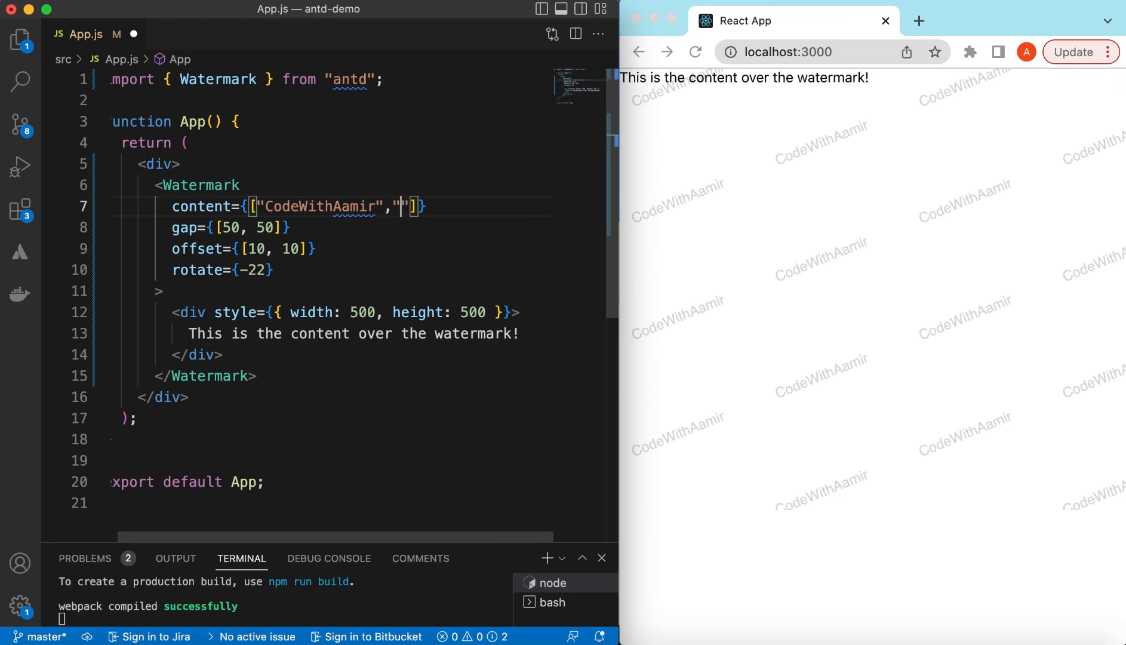
type("Wartermark")
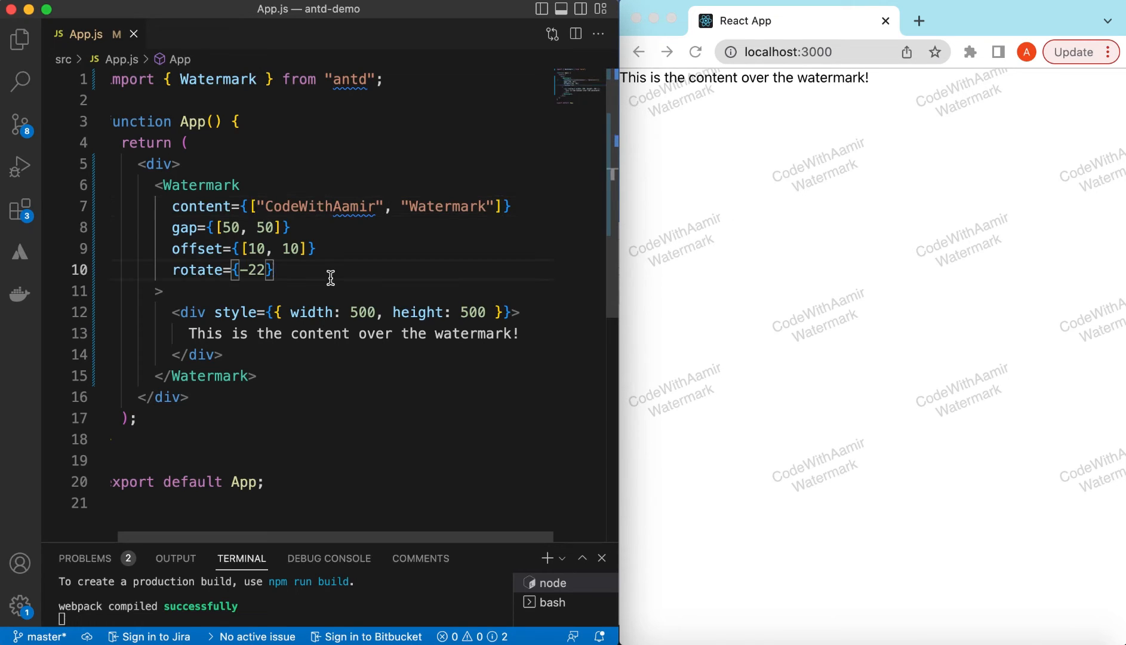
type("font ;")
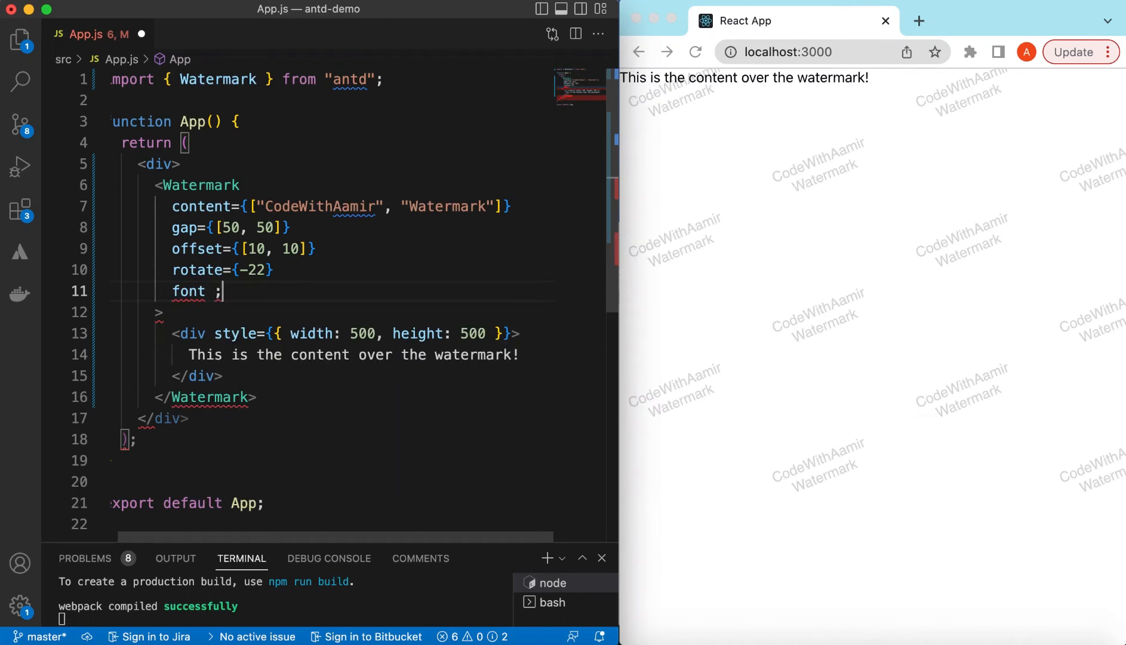
Add a font prop with color "red" and fontSize 10.
type("={}")
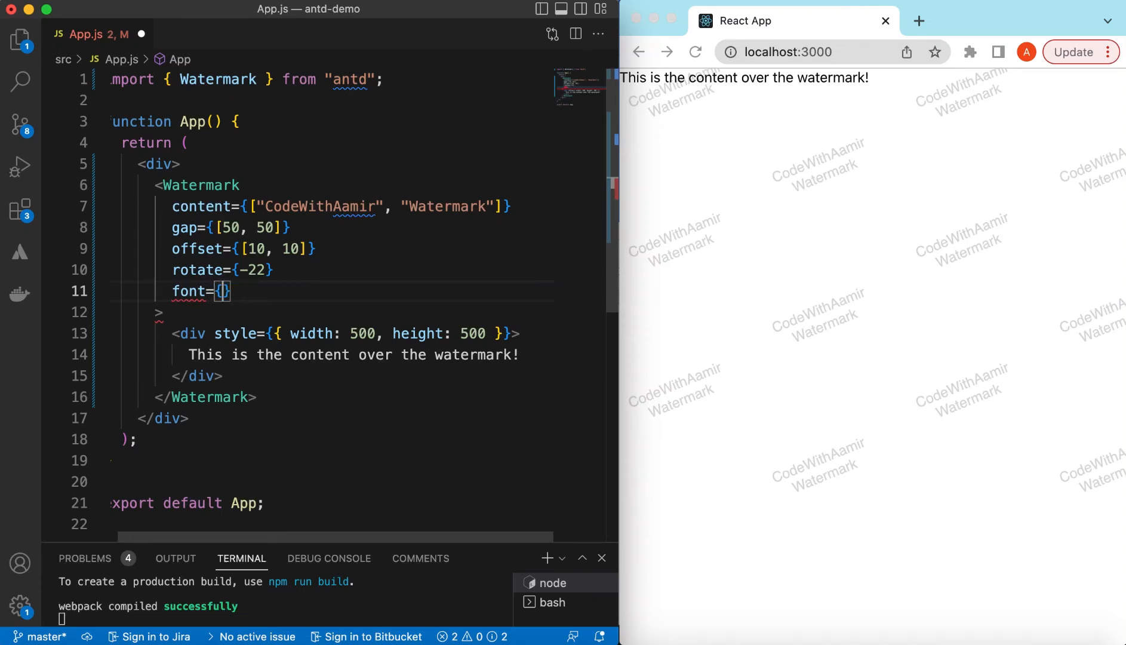
type("{")
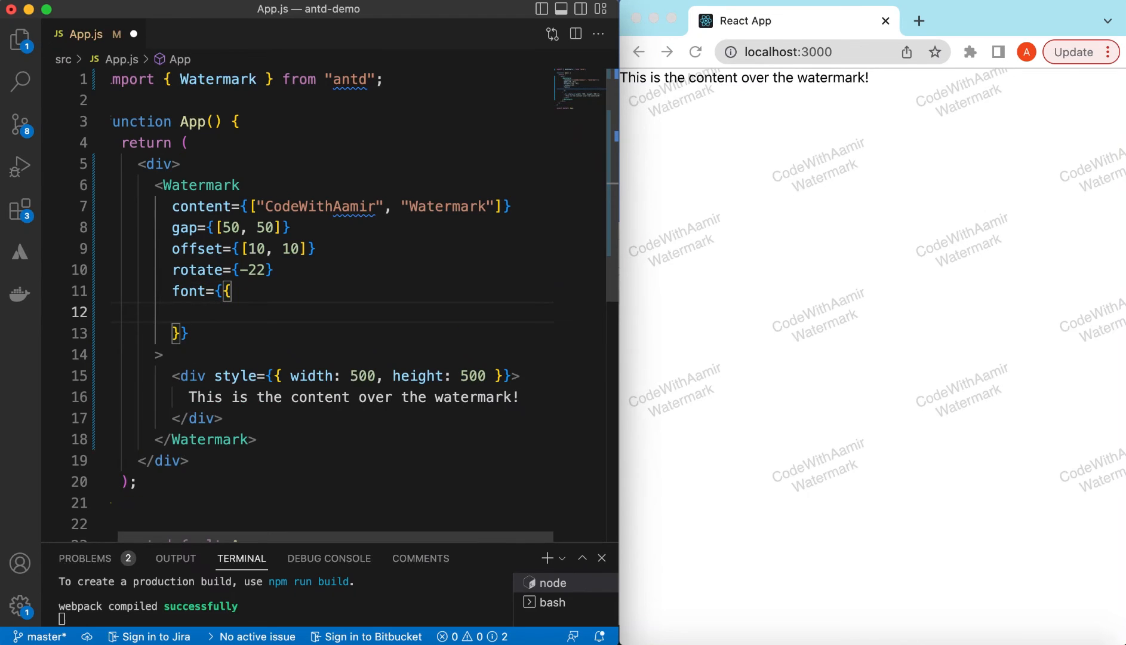
type("color:")
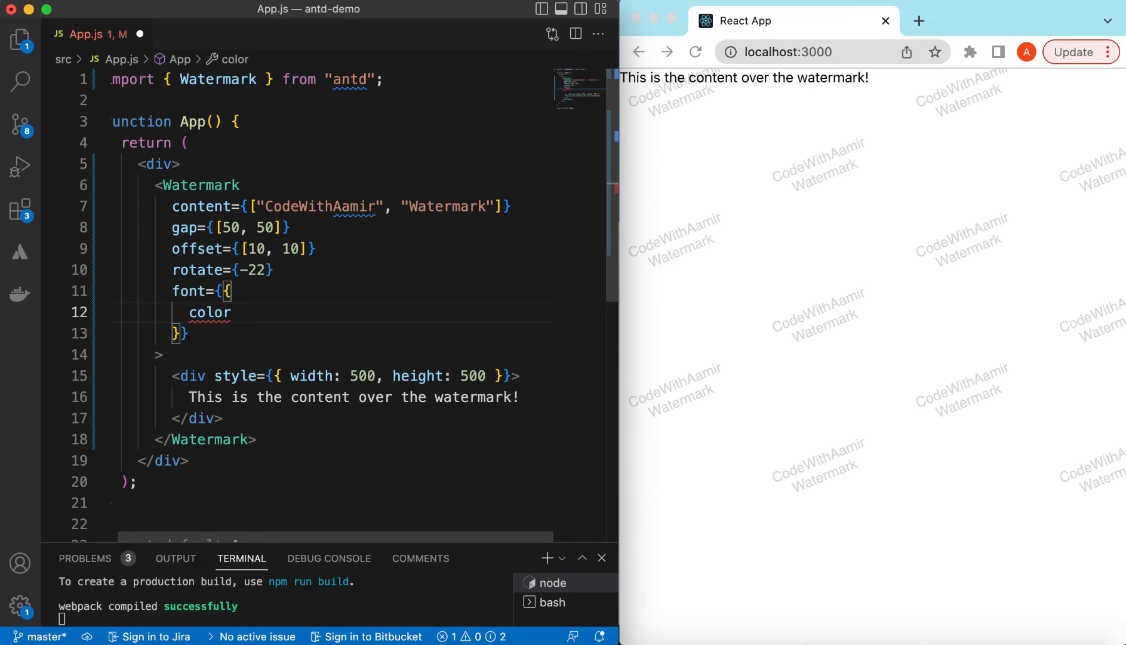
type(": \"red\",")
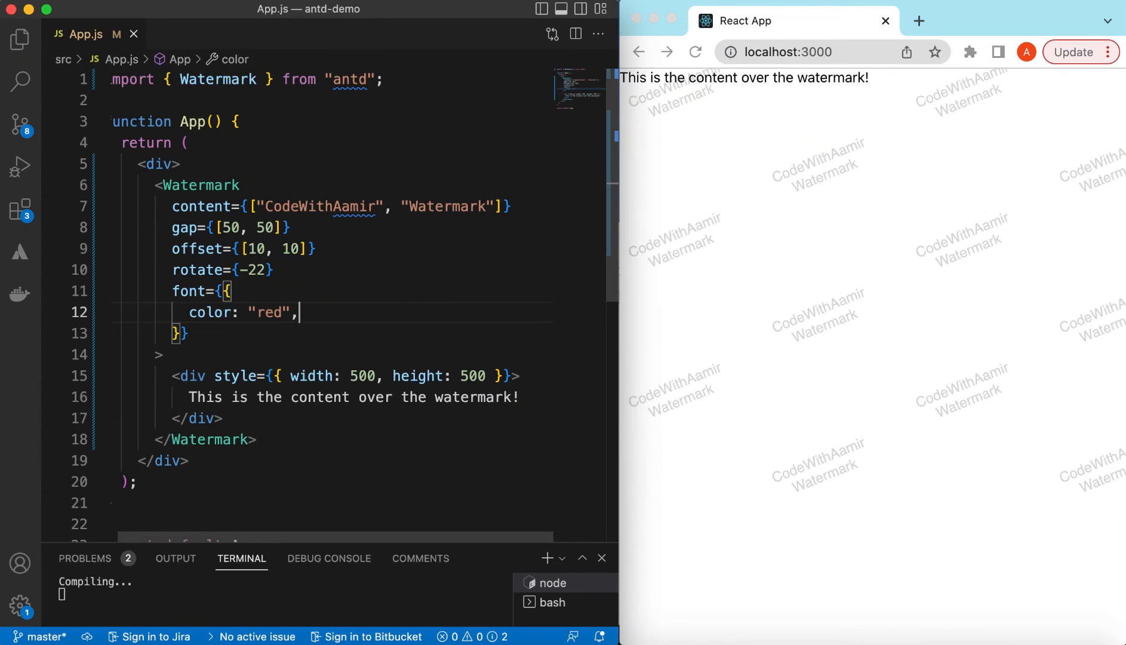
type("fon")
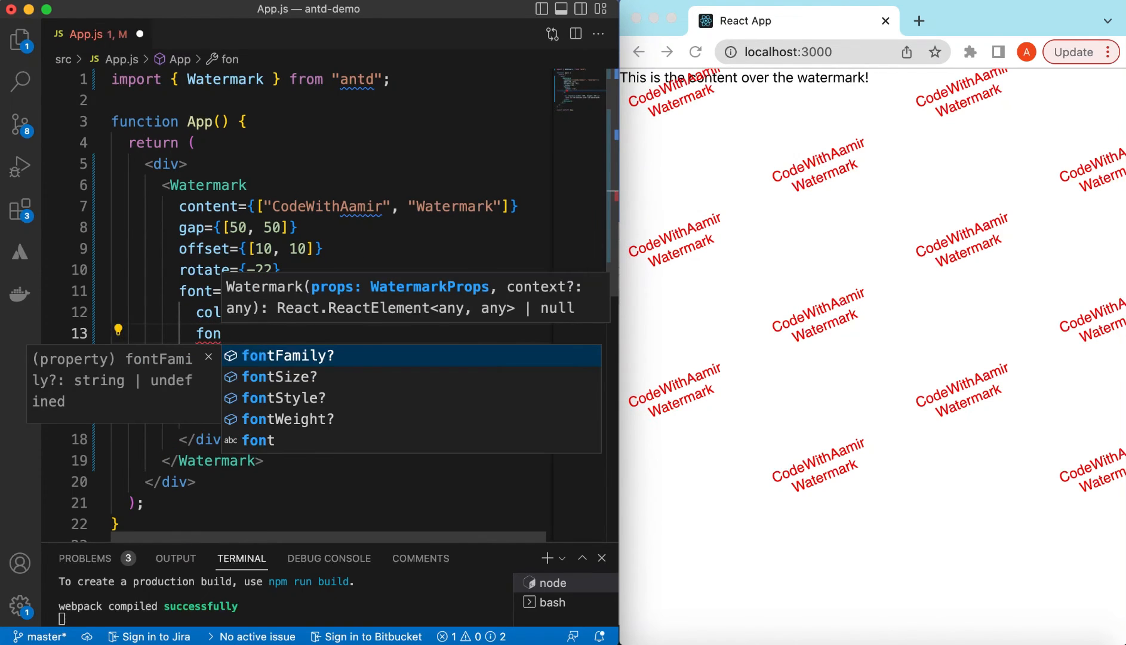
key("Down")
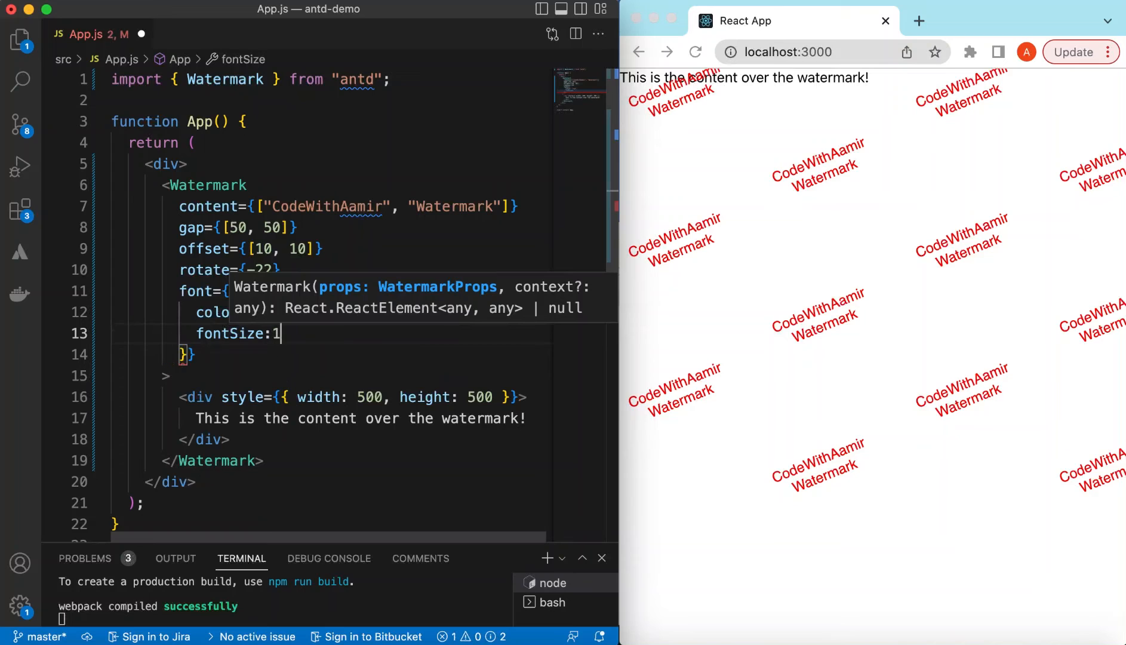
type("0,")
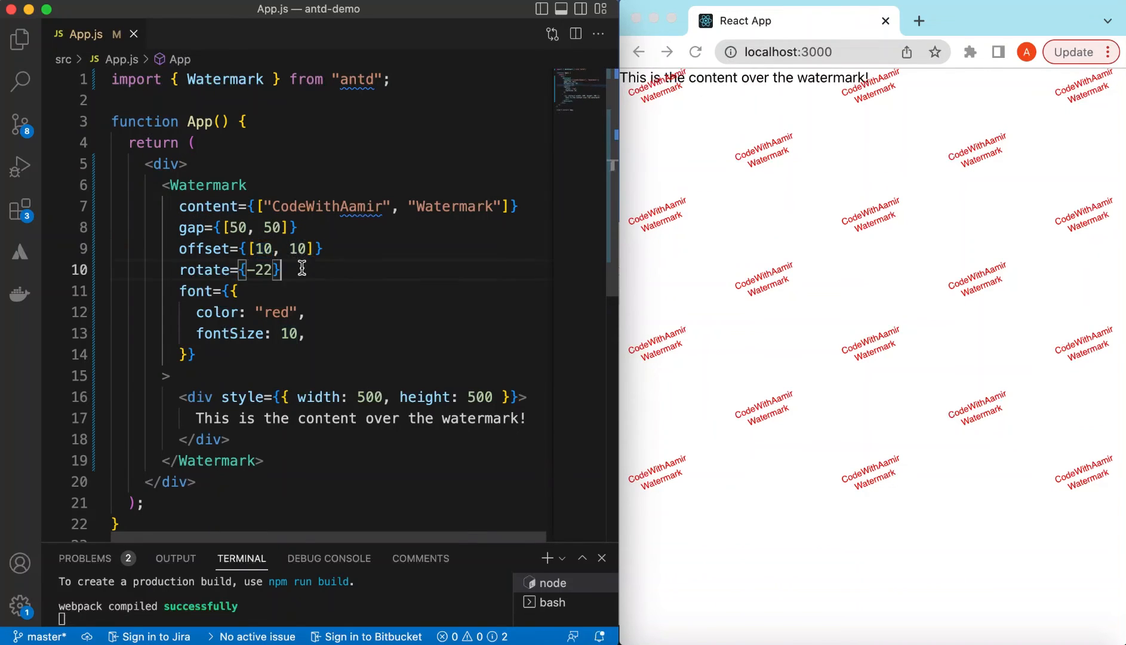
double_click(198, 291)
type("// ")
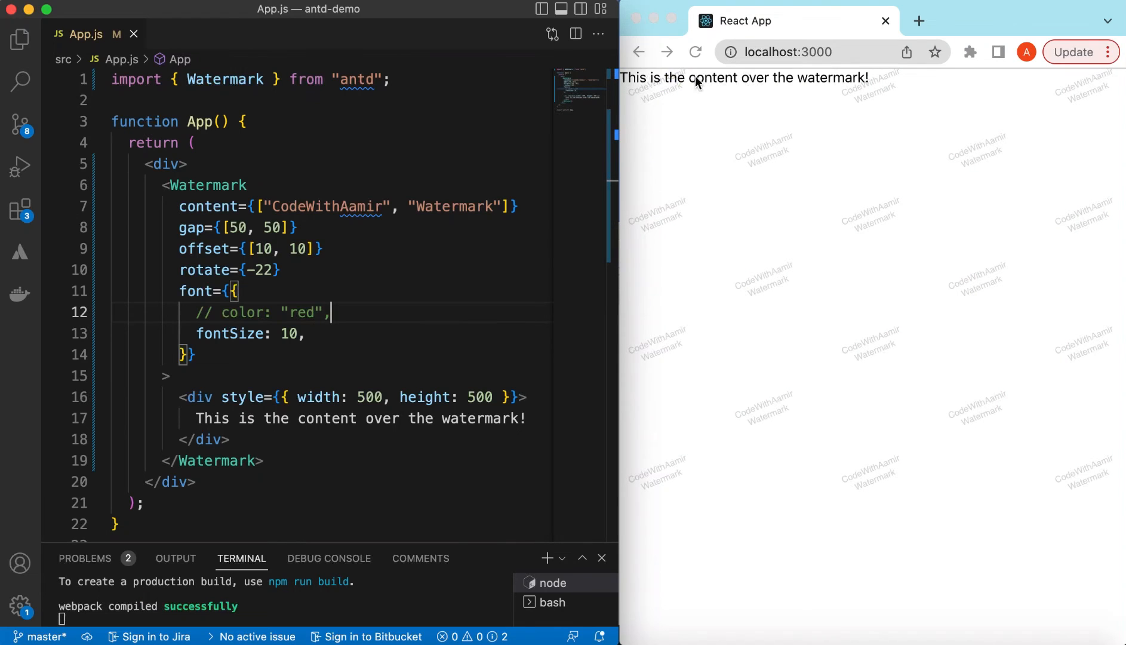
mouse_move(657, 97)
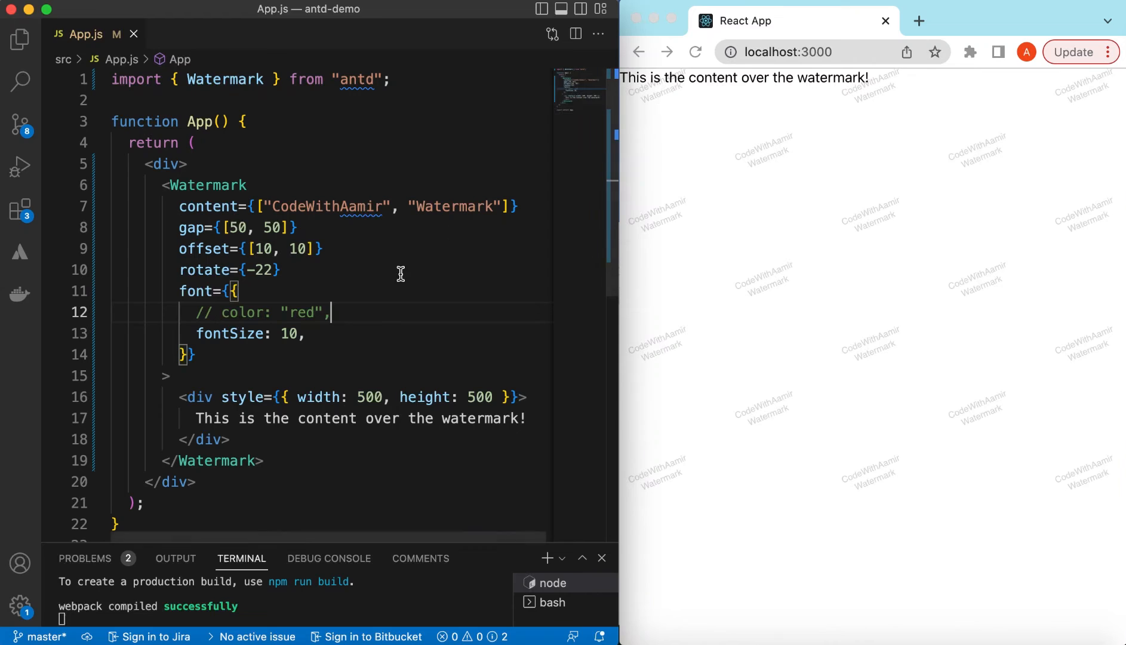
mouse_move(674, 90)
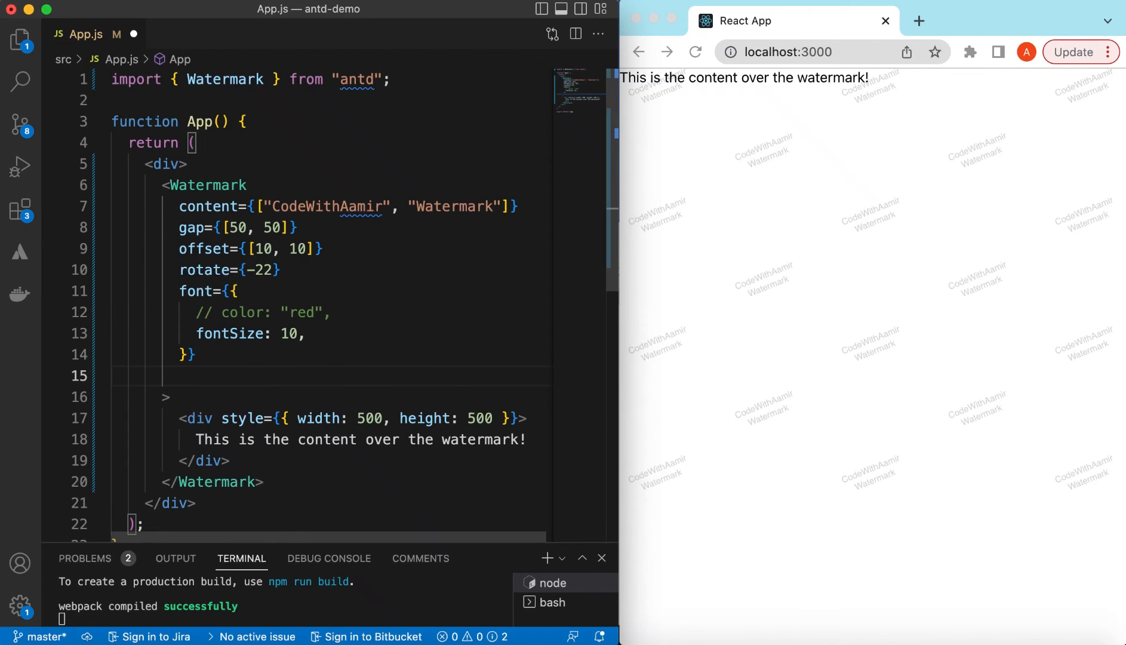
Add zIndex={-10} to the Watermark props.
type("zIndex={-")
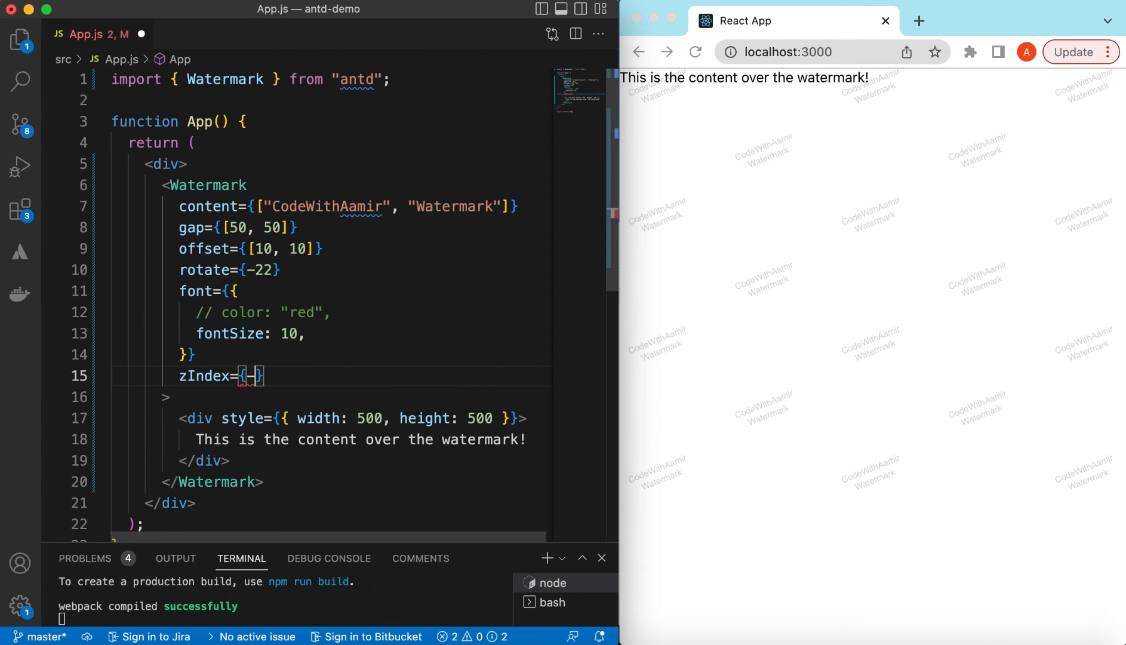
type("10")
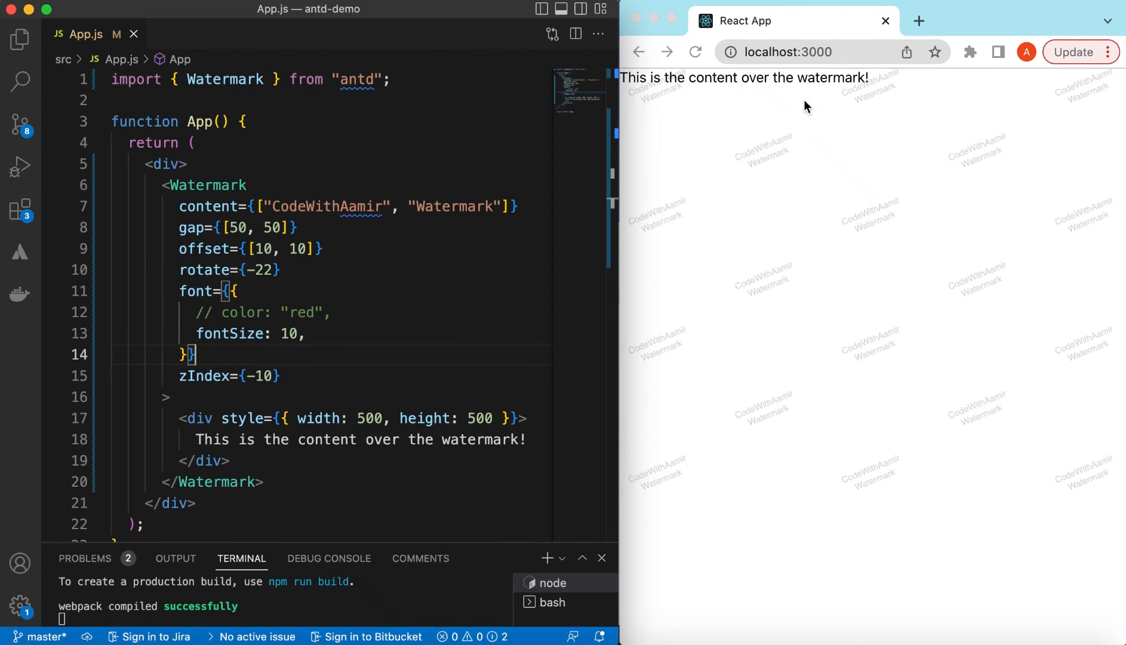
mouse_move(415, 224)
type("// ")
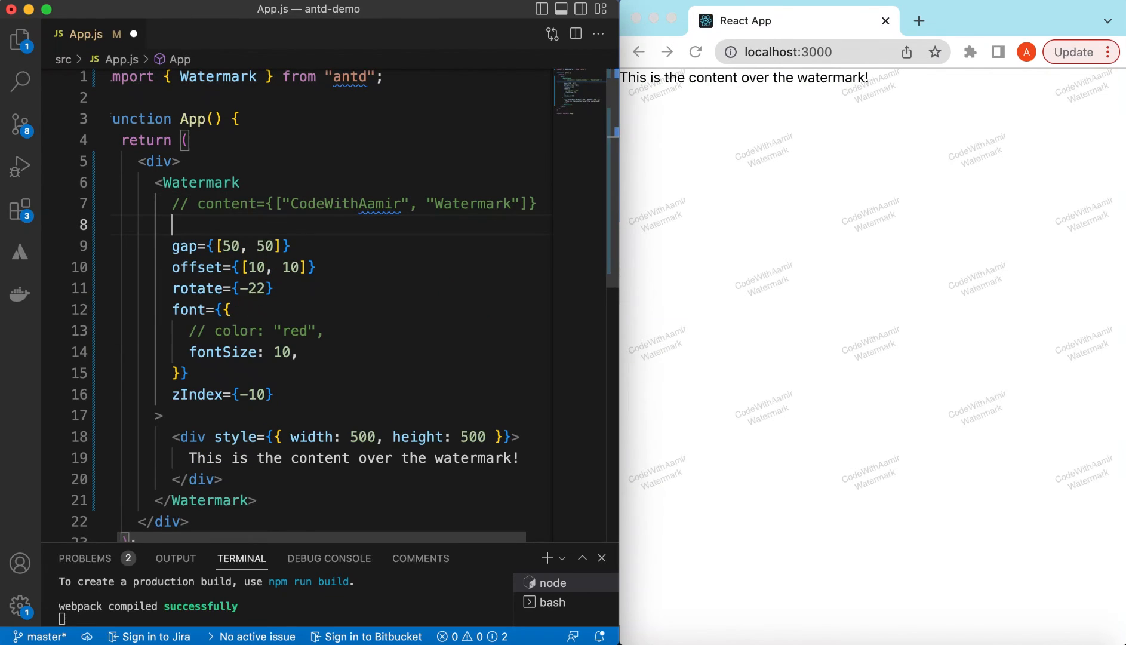
Add an image="<logo URL>" prop in place of the commented-out text content.
type("image=\"\"")
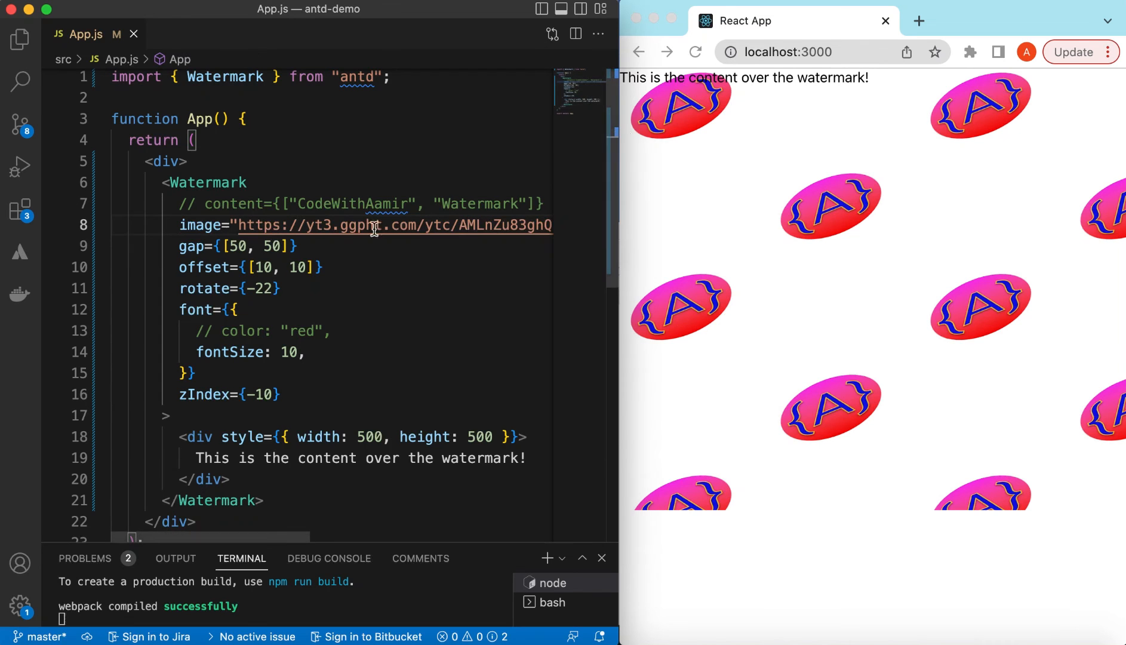
type("width")
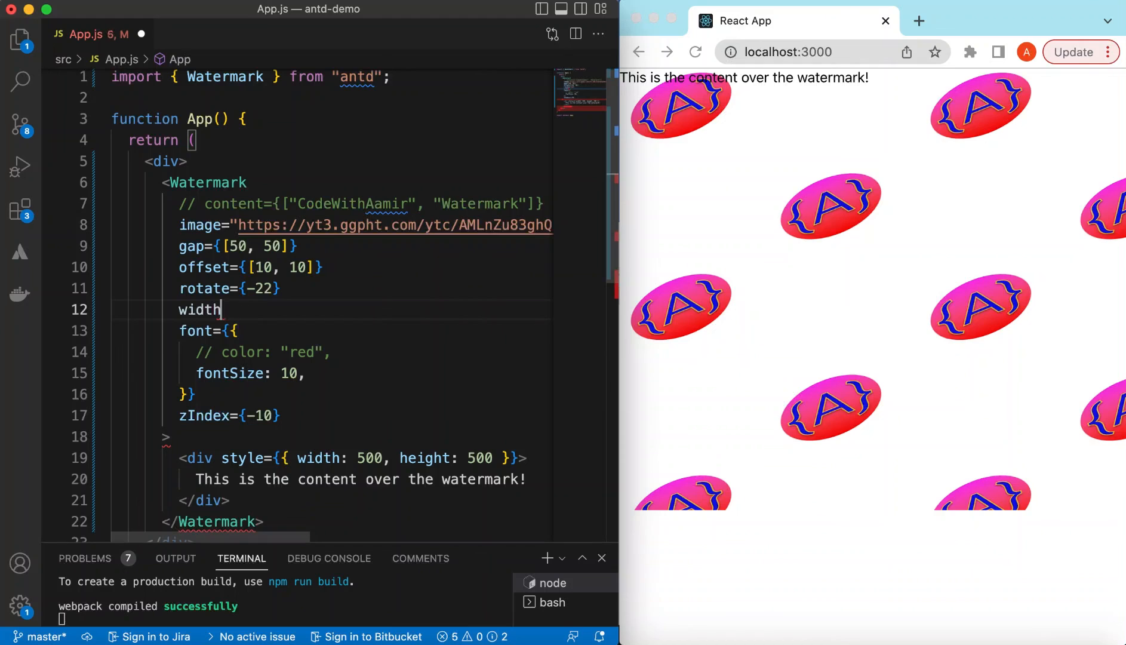
Set width={30} and height={30} on the Watermark, then select the commented CodeWithAamir text.
type("={}")
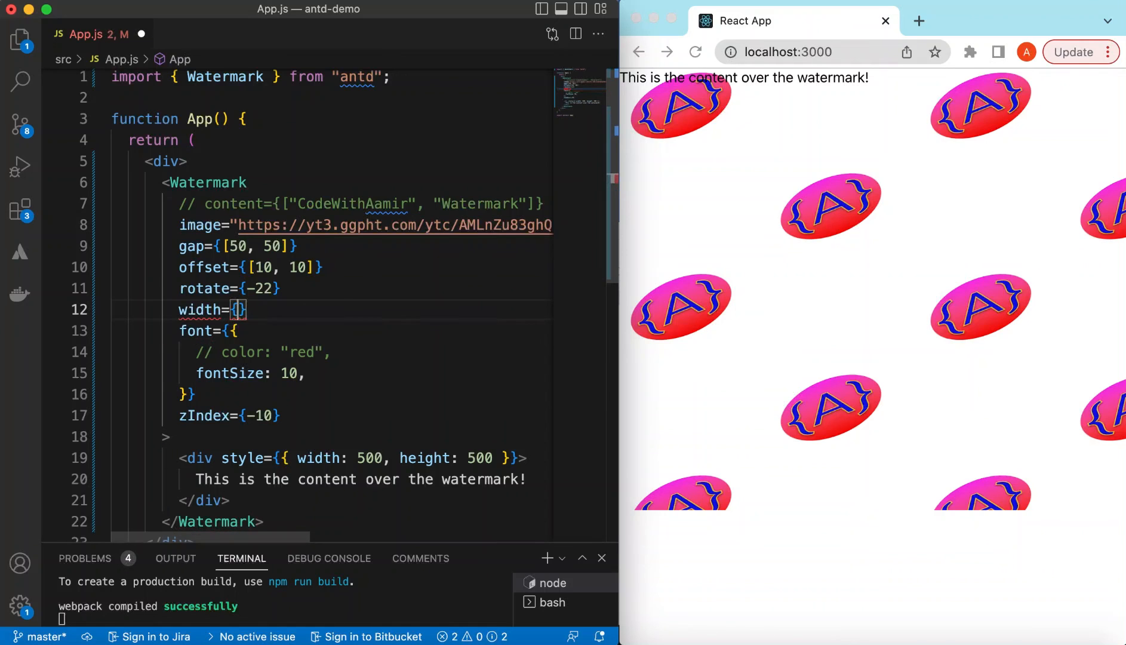
type("30")
type("height: ;")
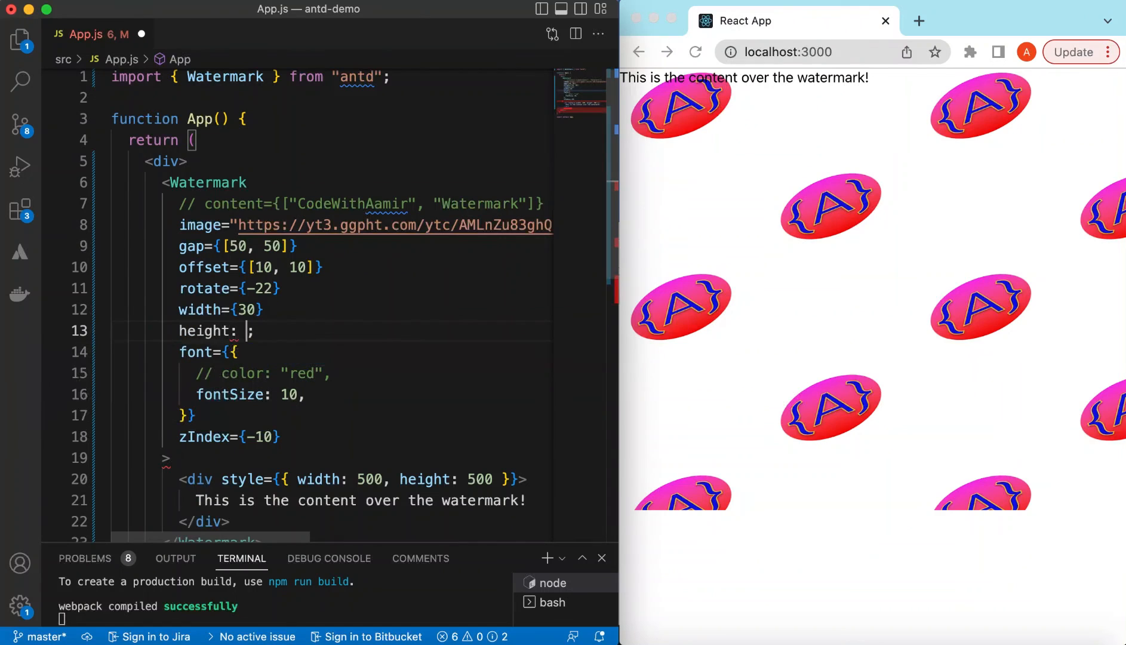
type("={}")
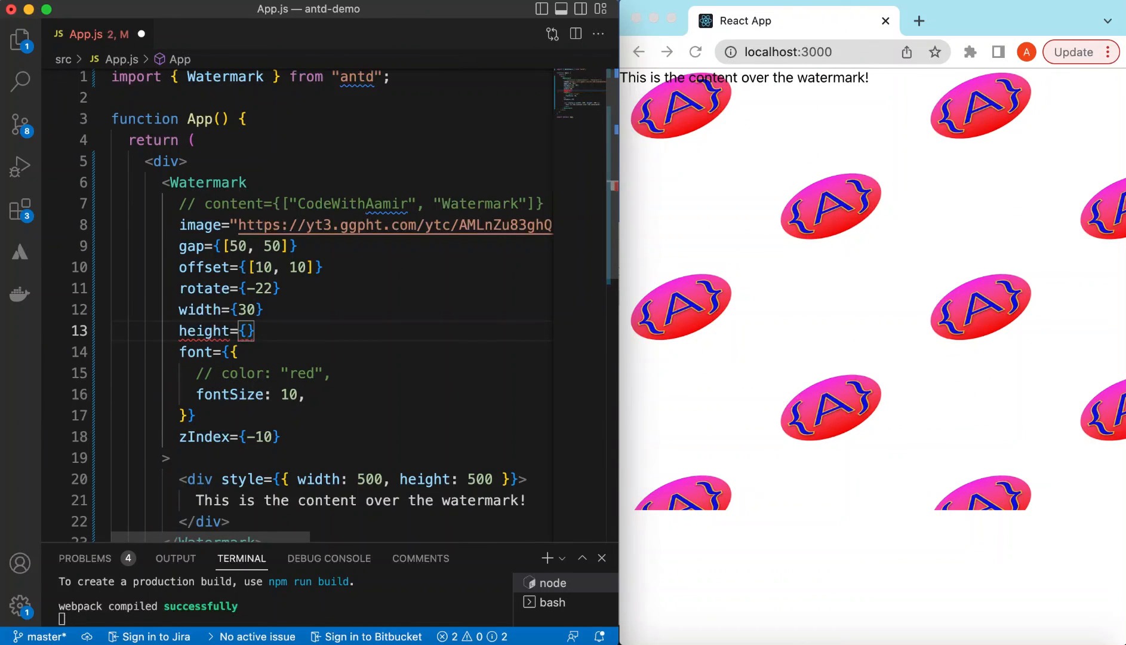
type("30")
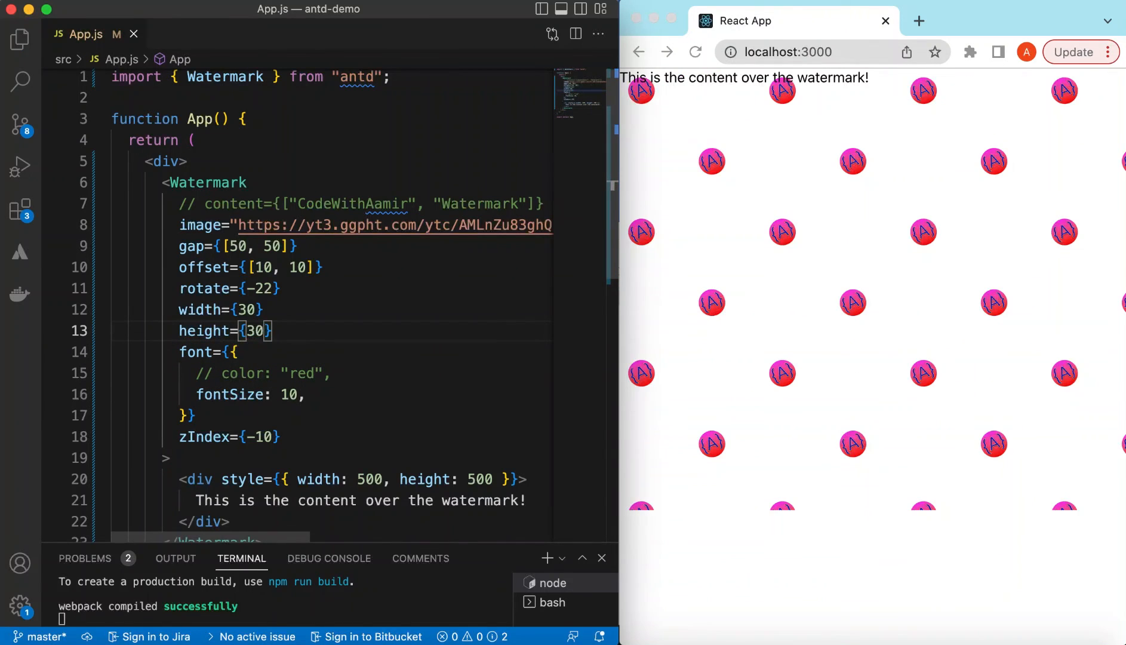
mouse_move(914, 272)
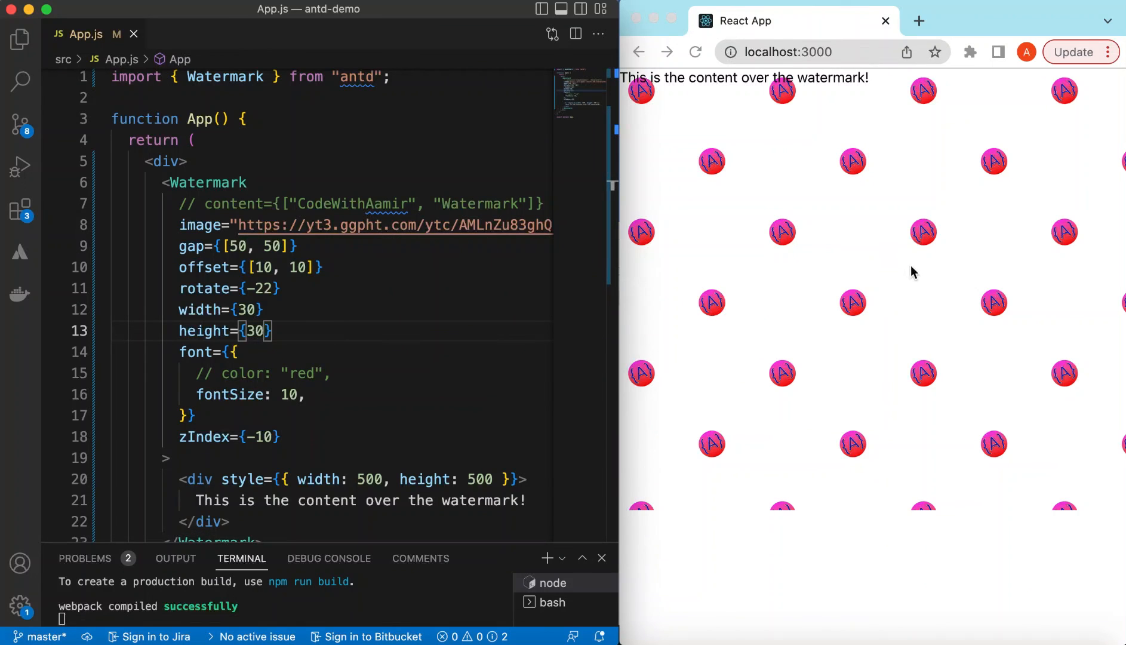
mouse_move(911, 283)
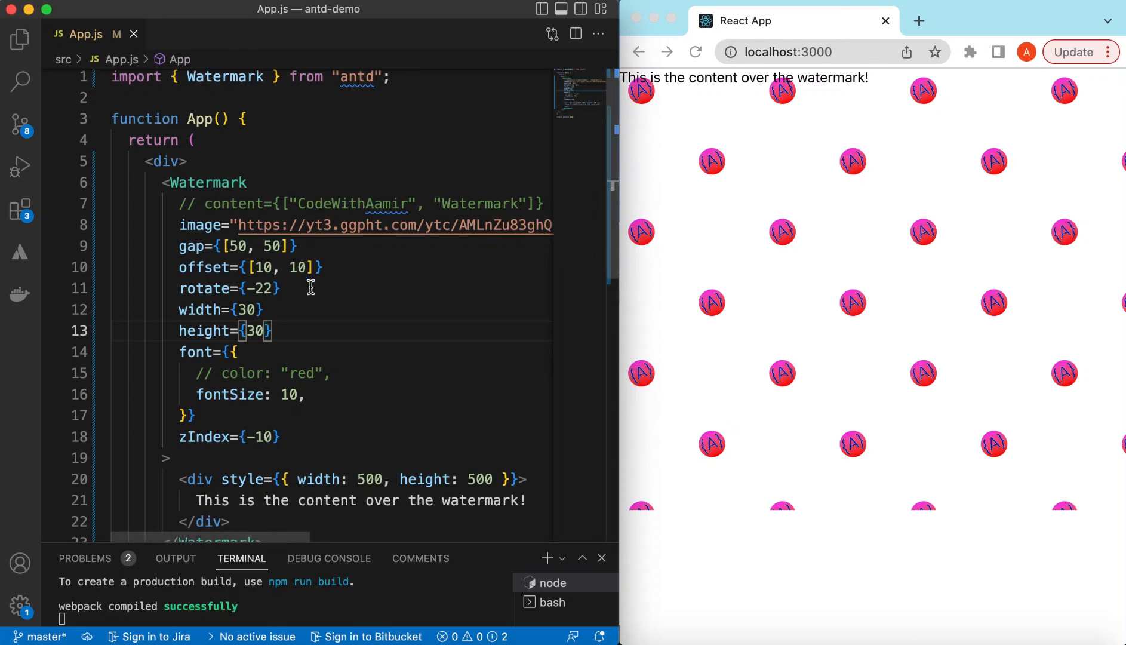
double_click(351, 205)
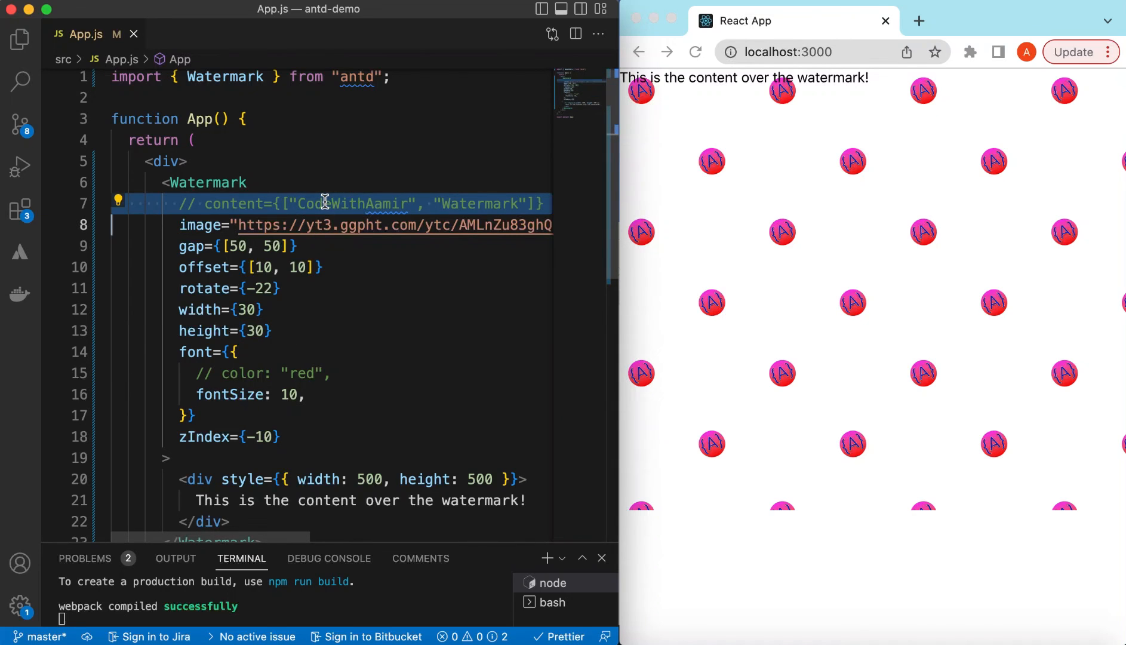
scroll("down", 3)
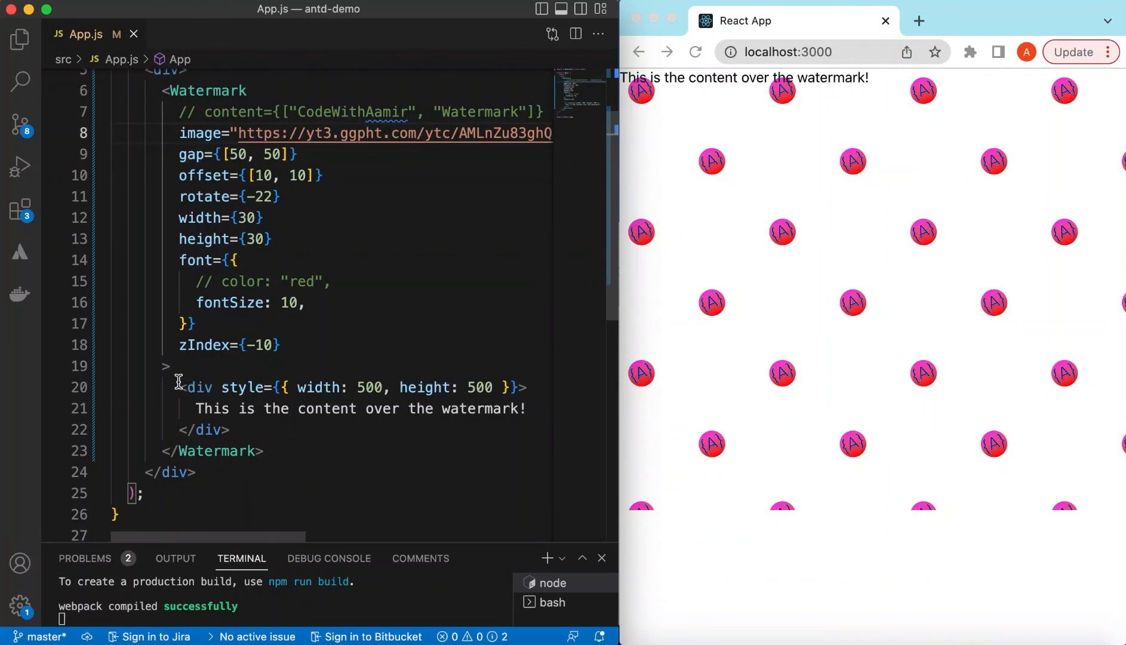